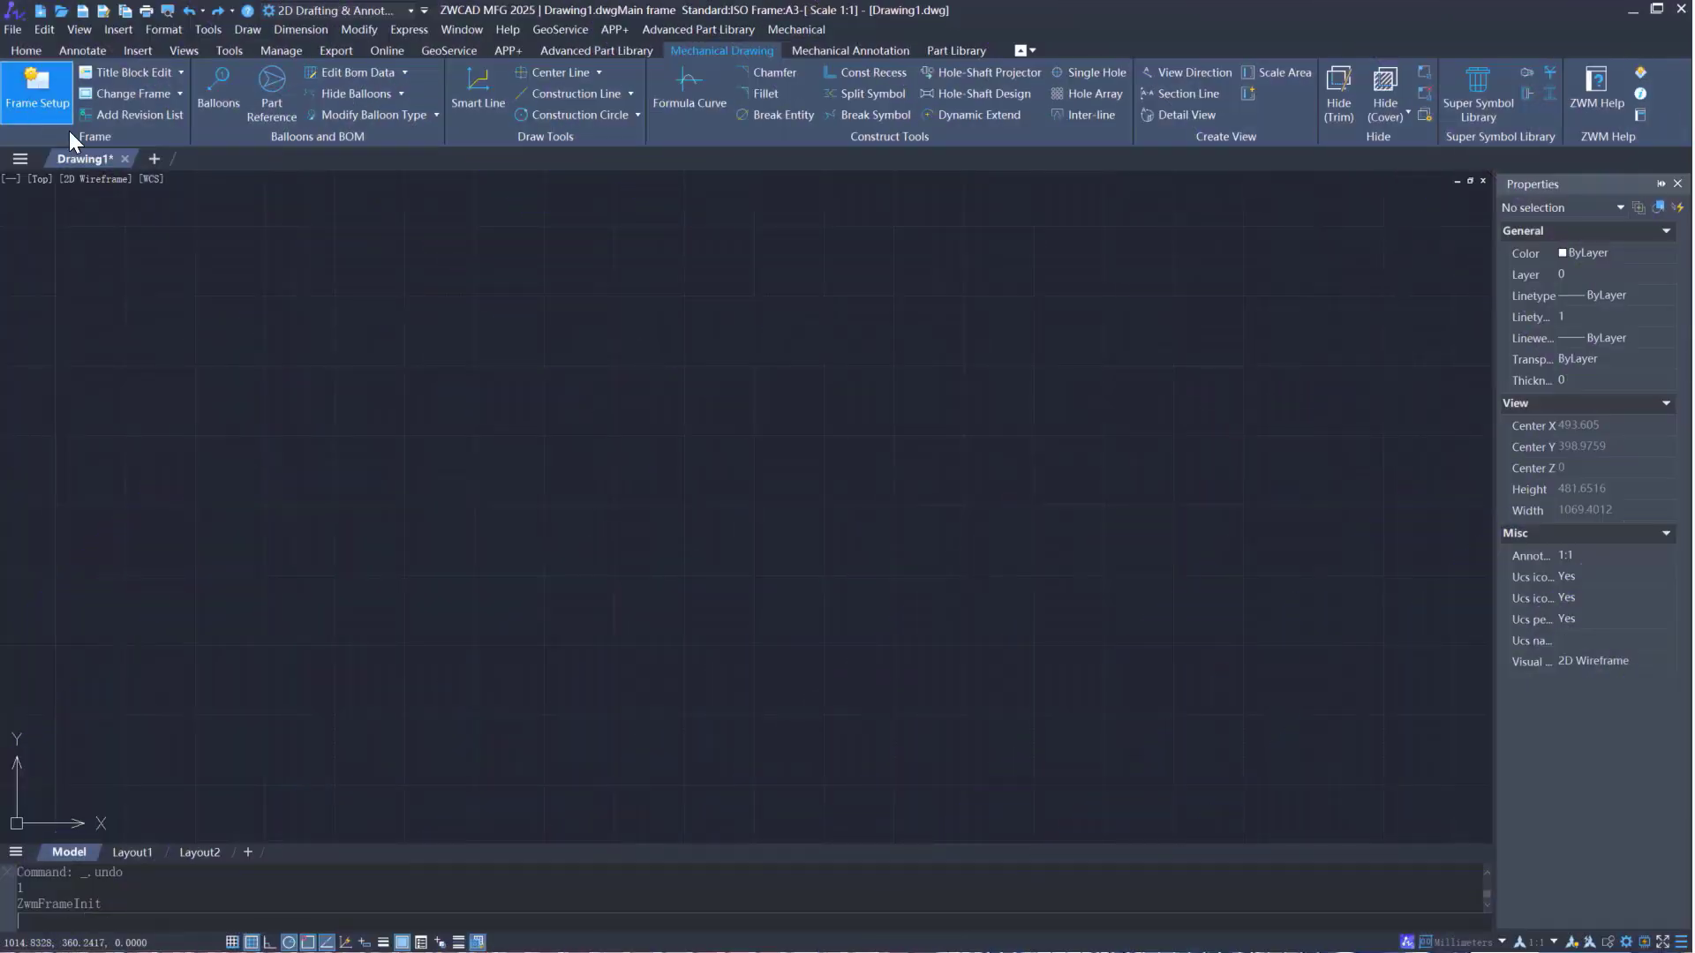
# Insert the ISO A3 frame and fill the title block with title Shaft and number CL905
pyautogui.click(37, 83)
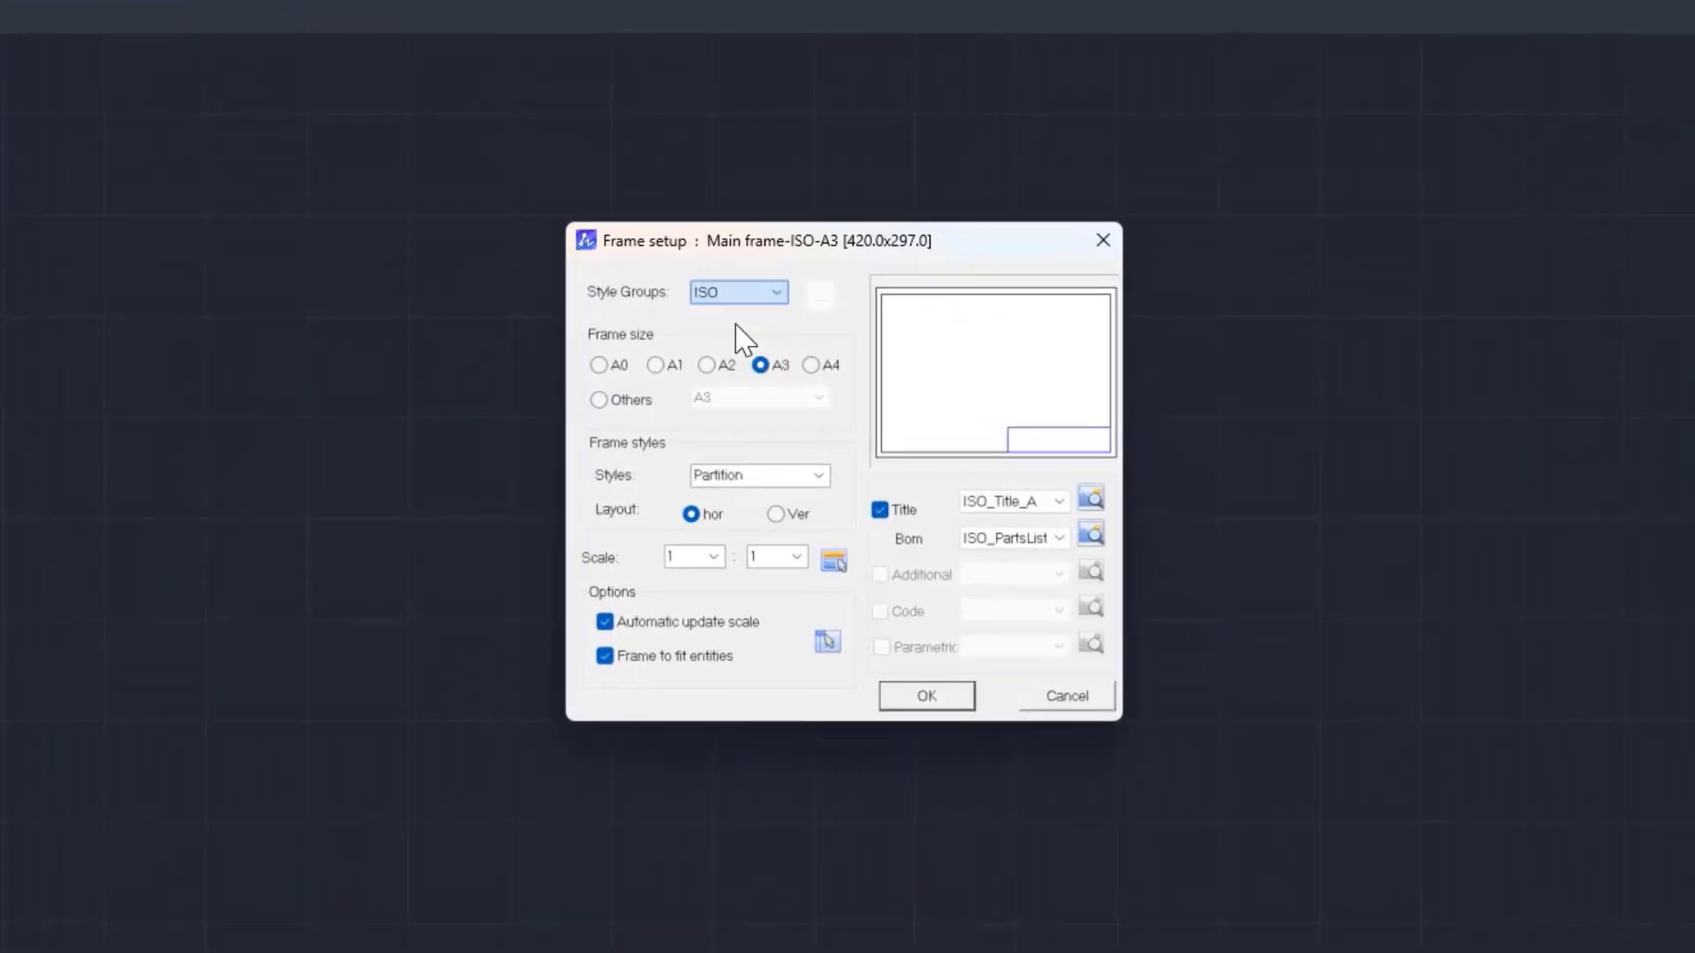
pyautogui.click(925, 696)
pyautogui.write('Sha')
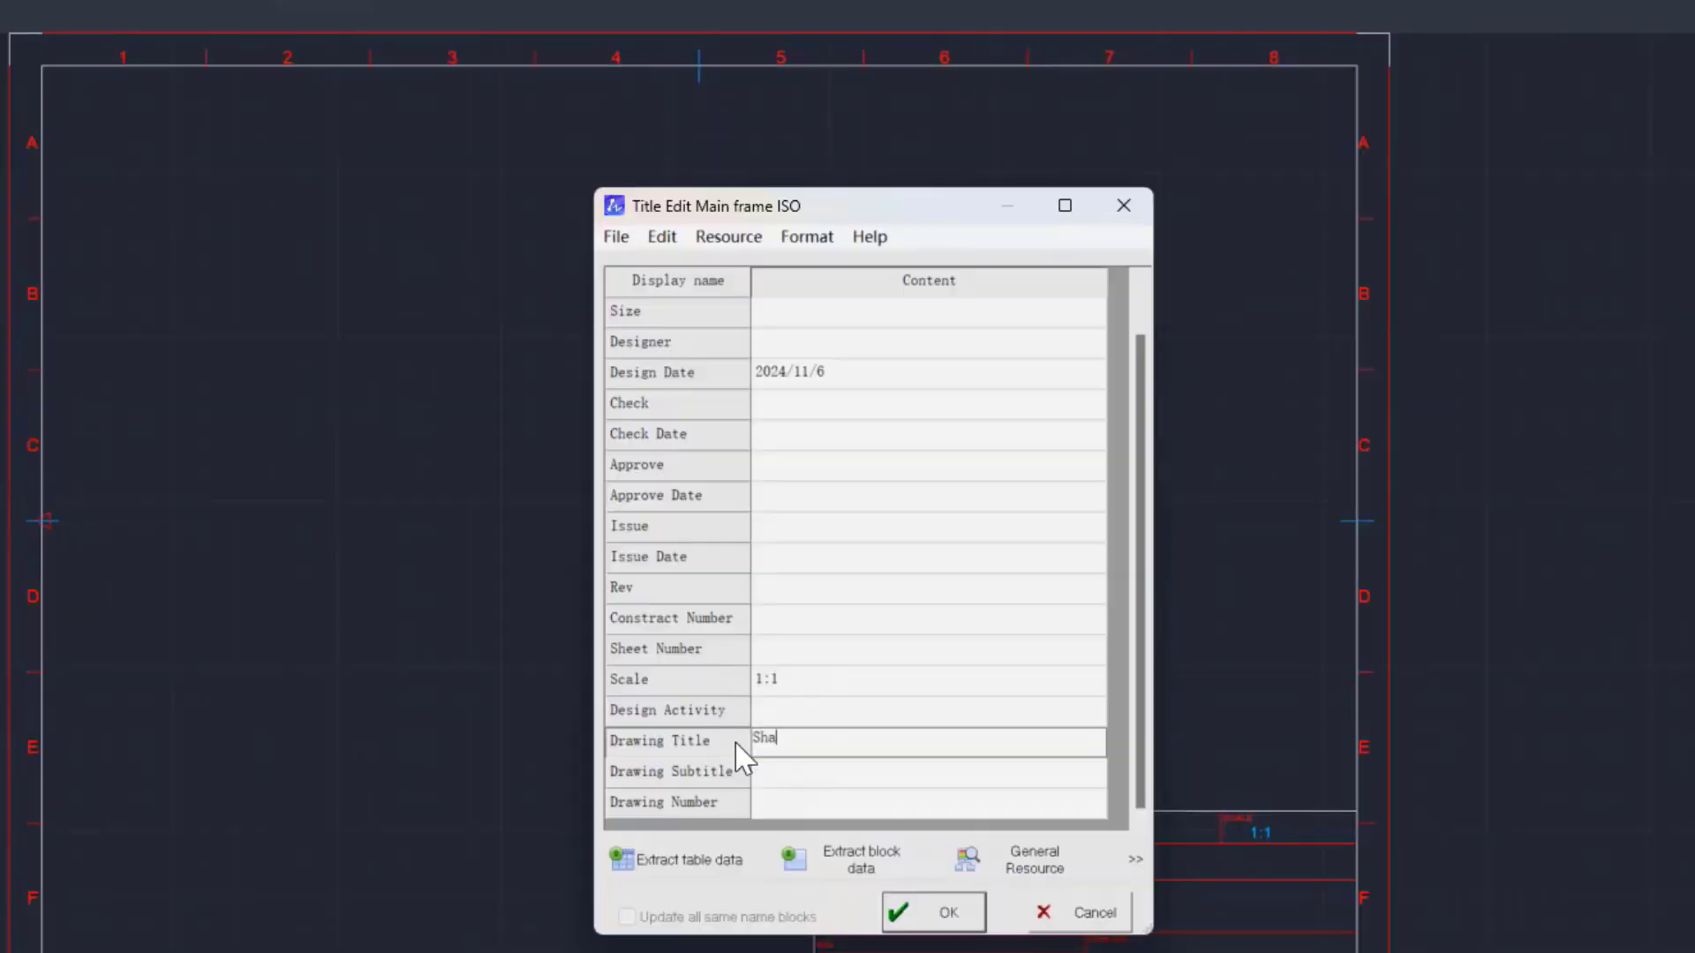
pyautogui.write('ft')
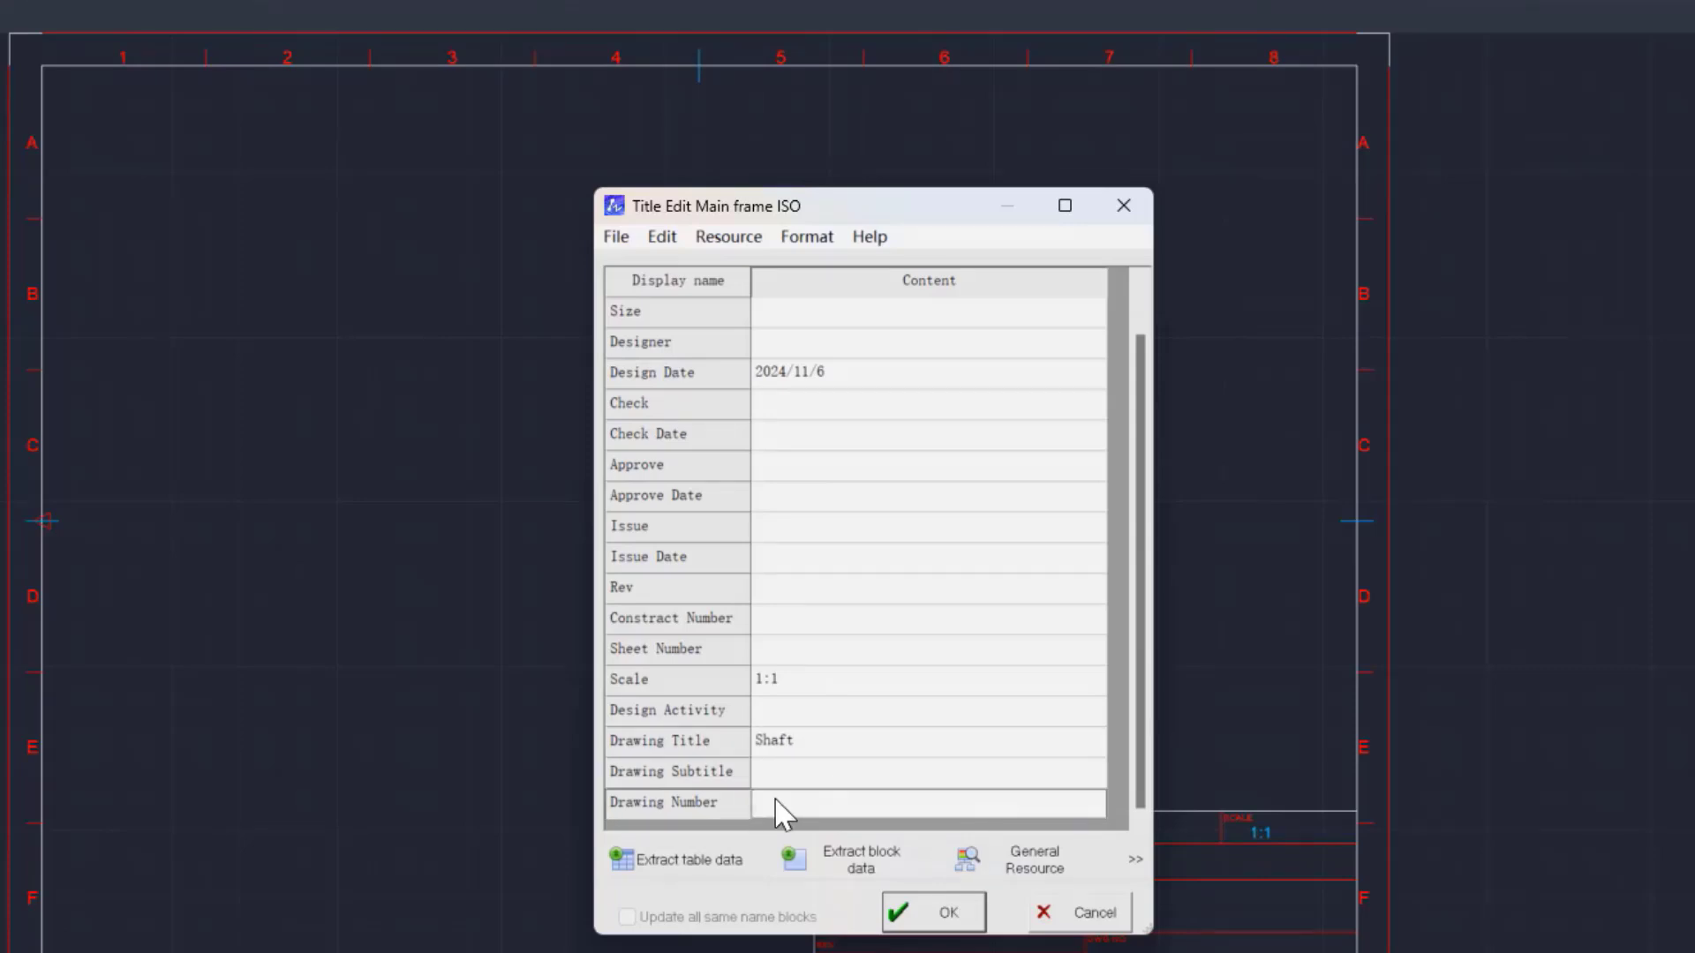
pyautogui.write('CL905')
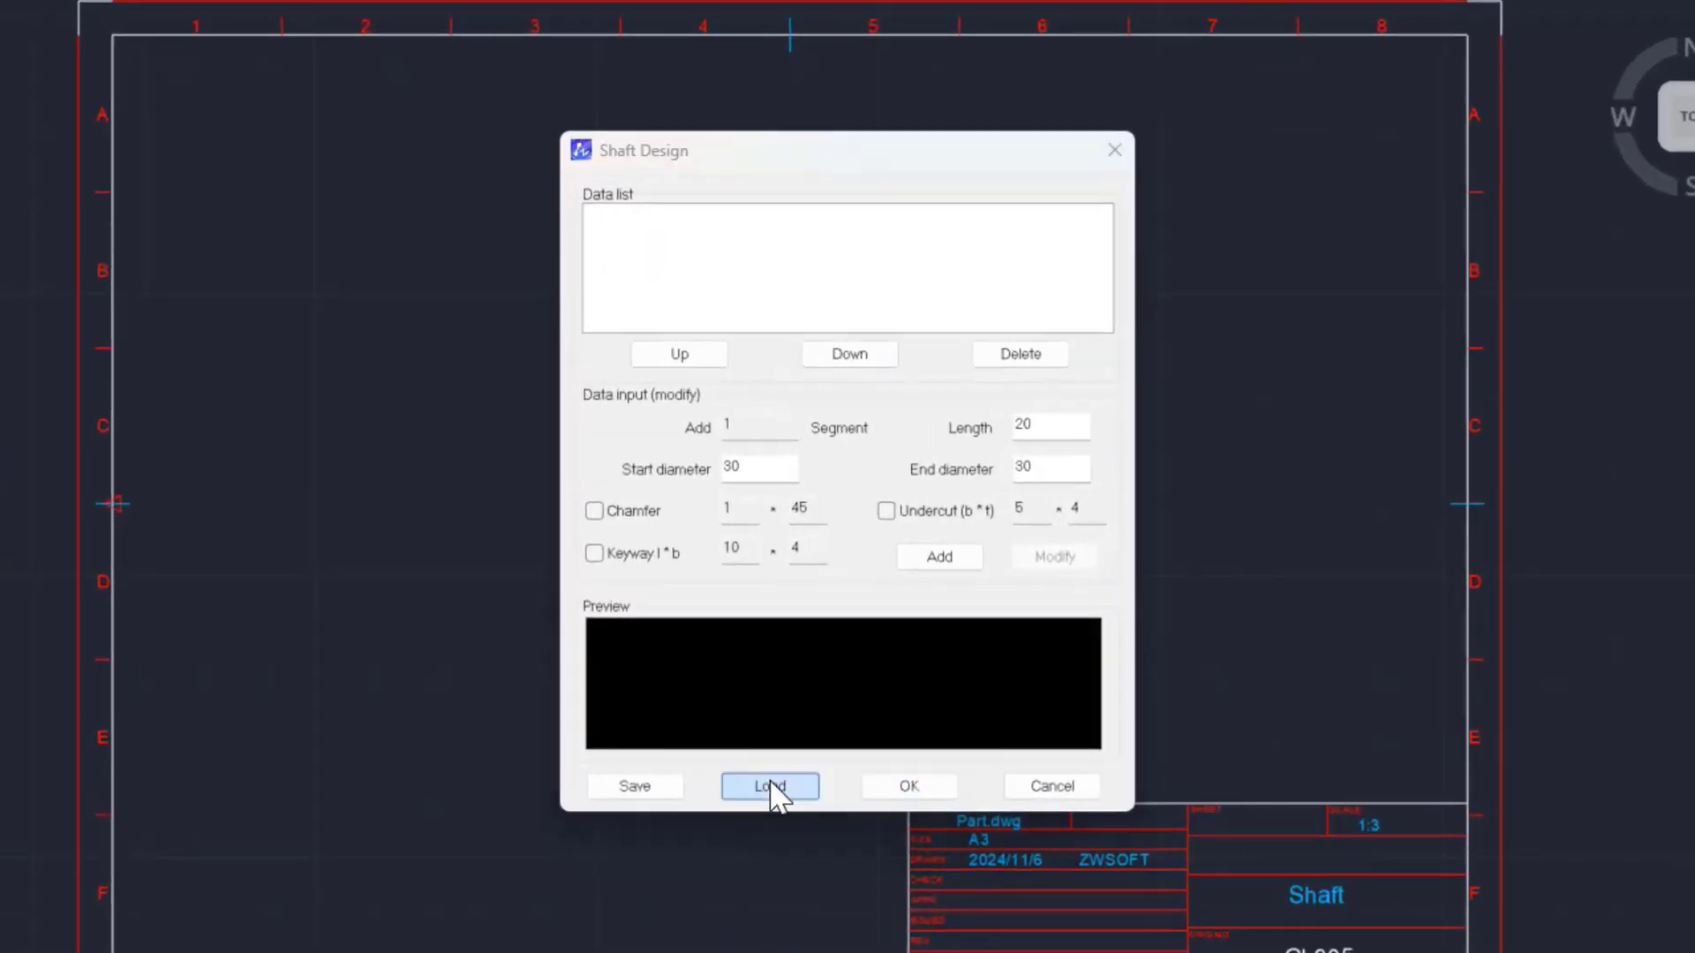
# Load the saved seven-segment shaft data and adjust its chamfer values
pyautogui.click(770, 787)
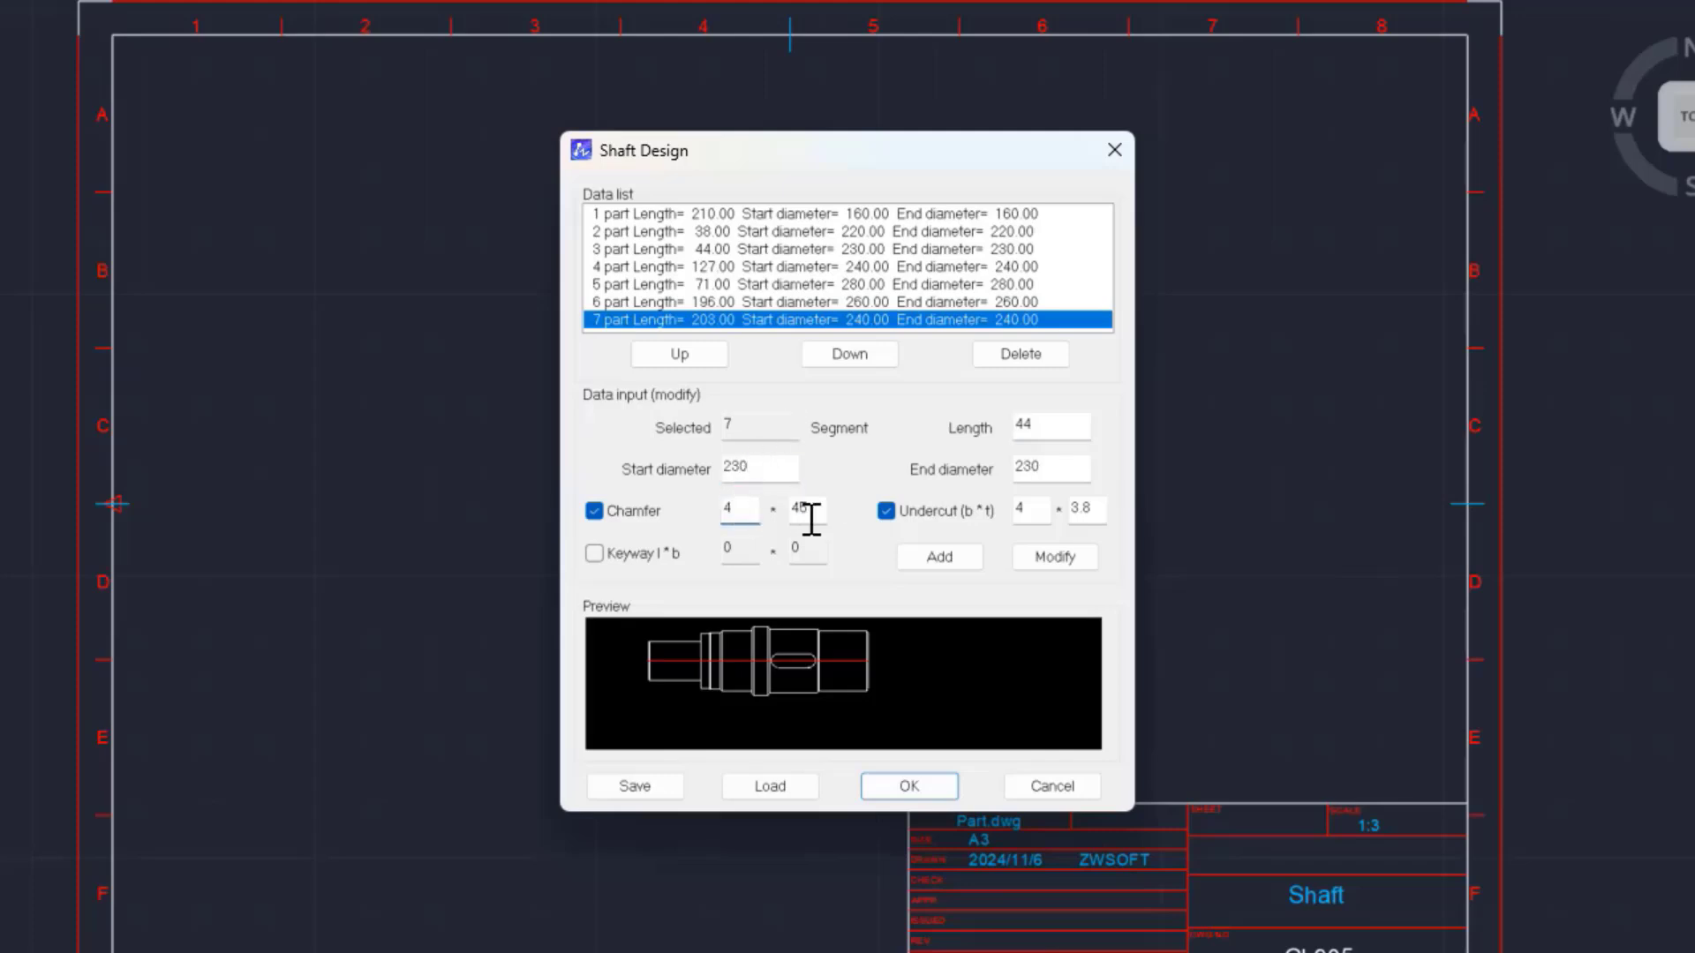
pyautogui.click(909, 785)
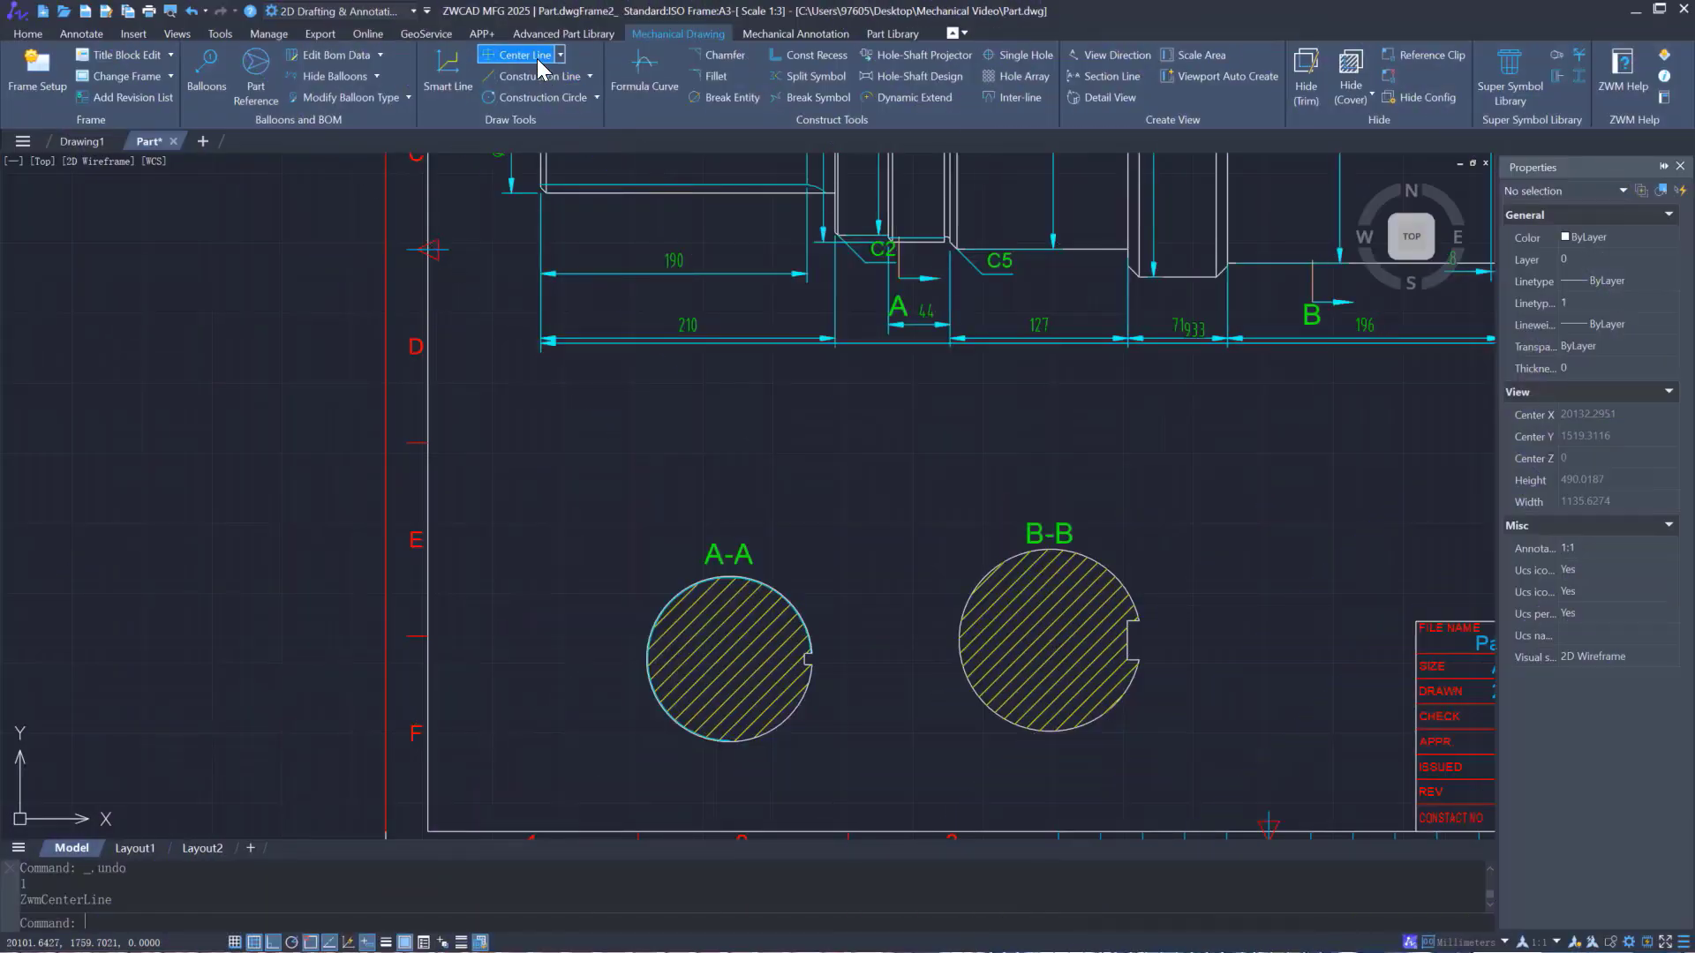
# Draw the shaft center line and chamfer its shoulder corners
pyautogui.click(519, 55)
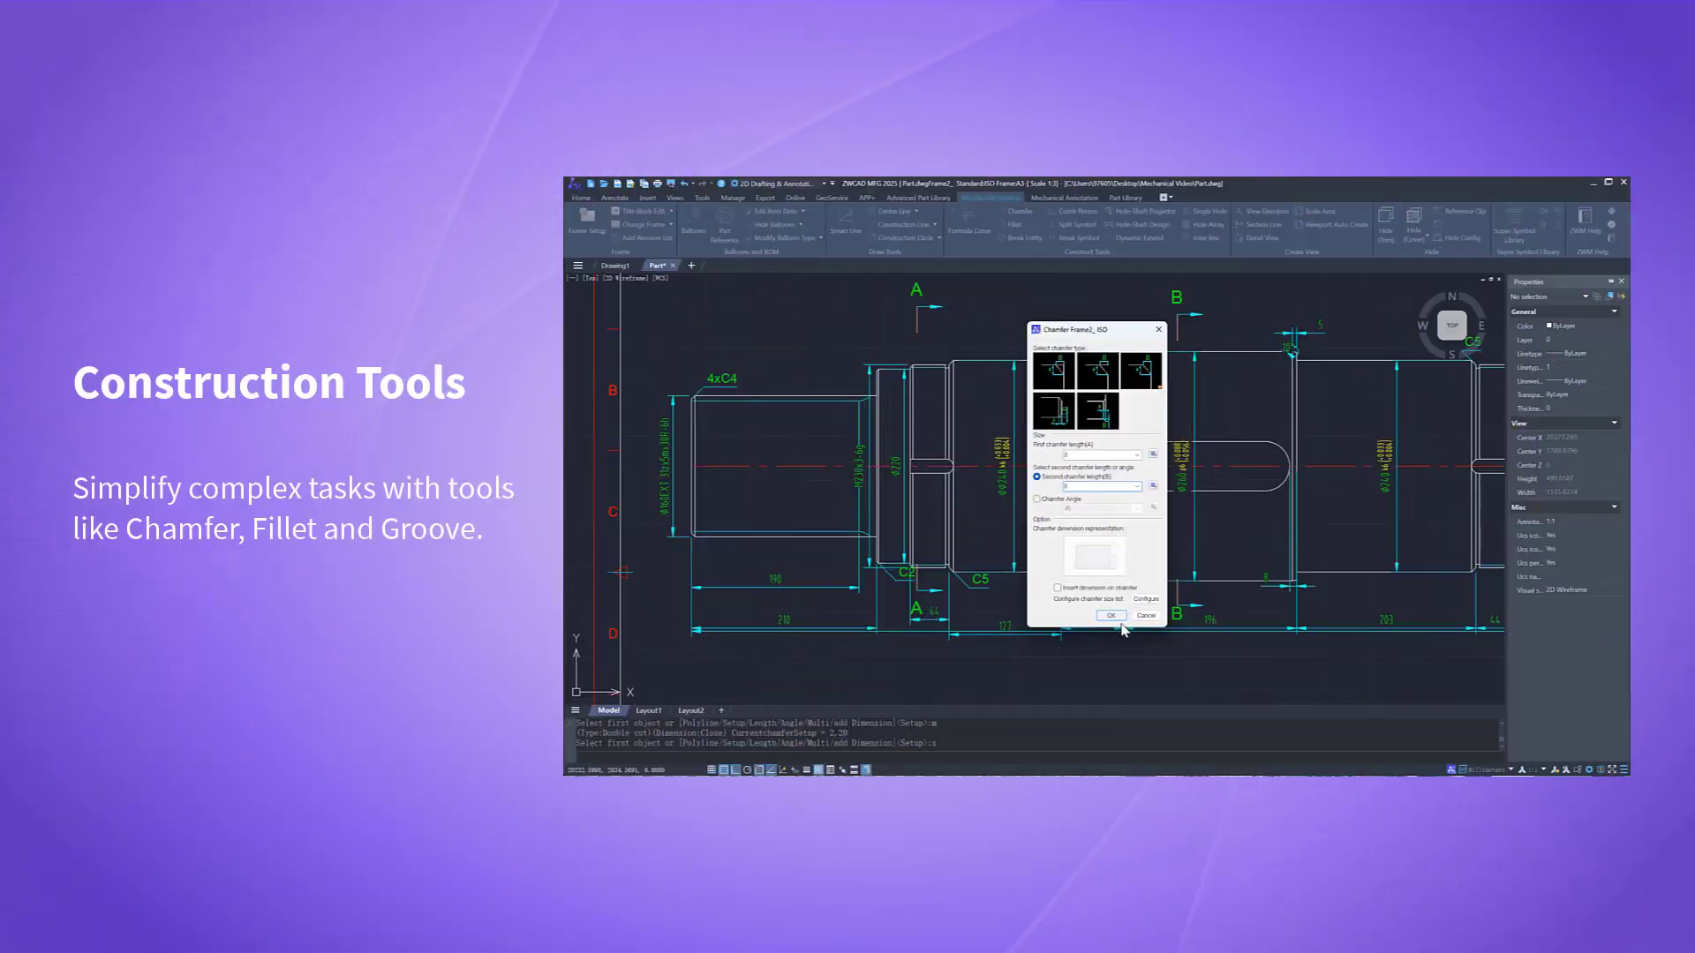
pyautogui.click(1111, 615)
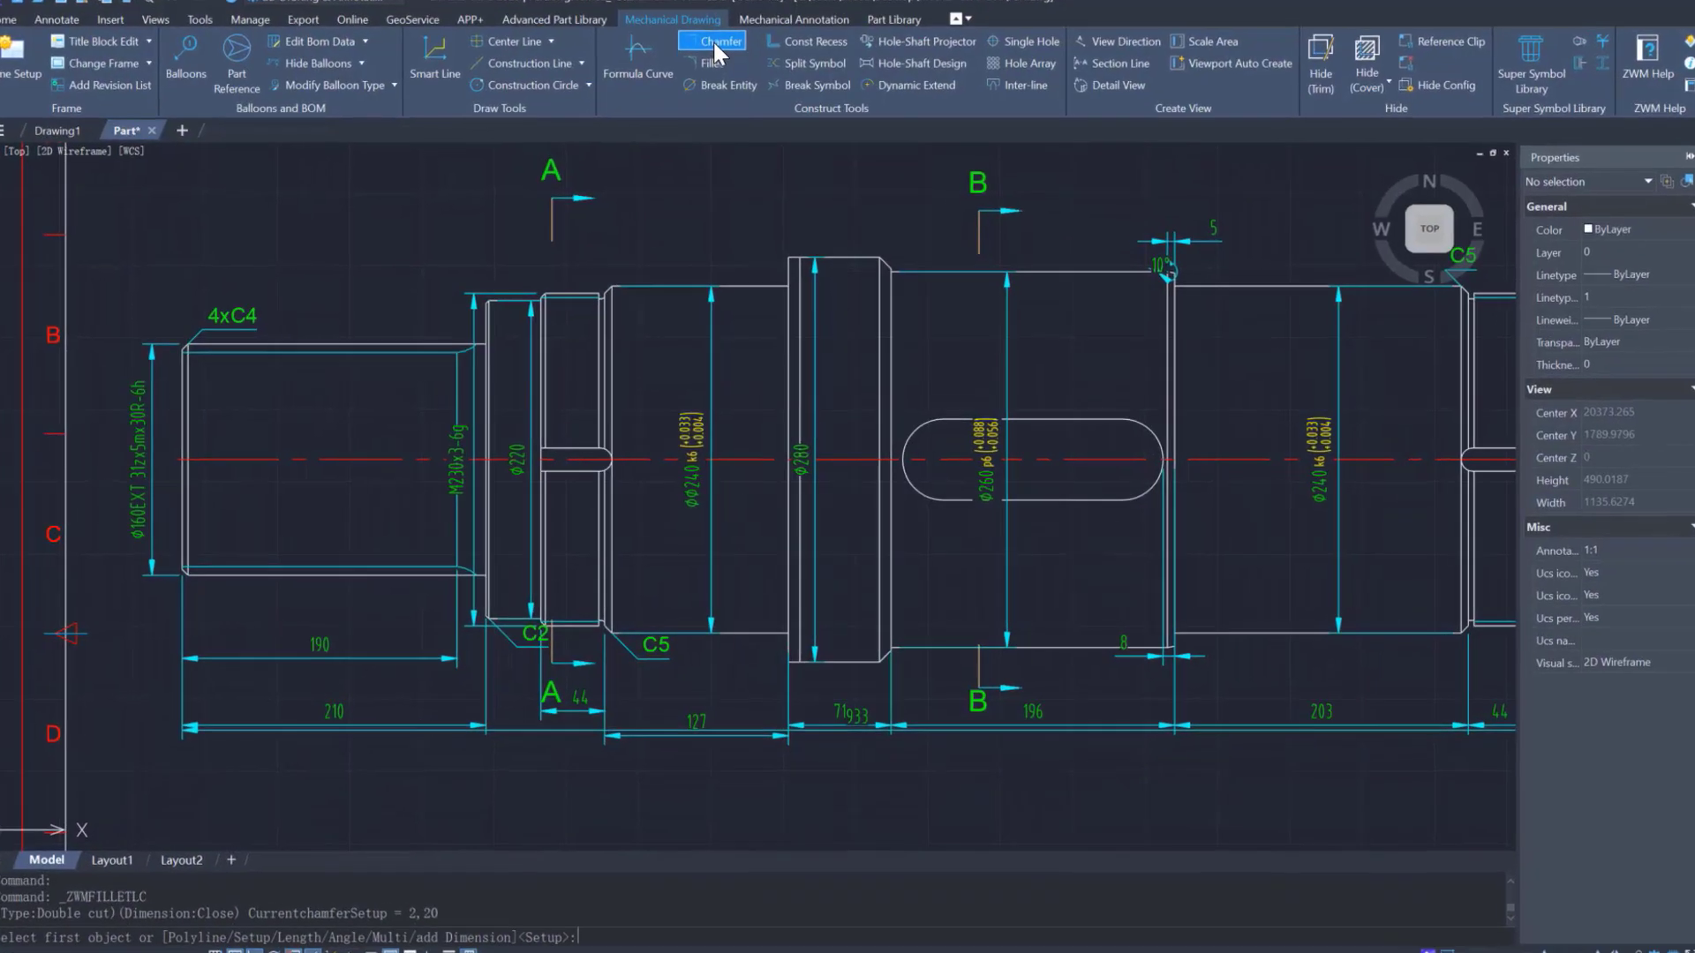
pyautogui.click(713, 41)
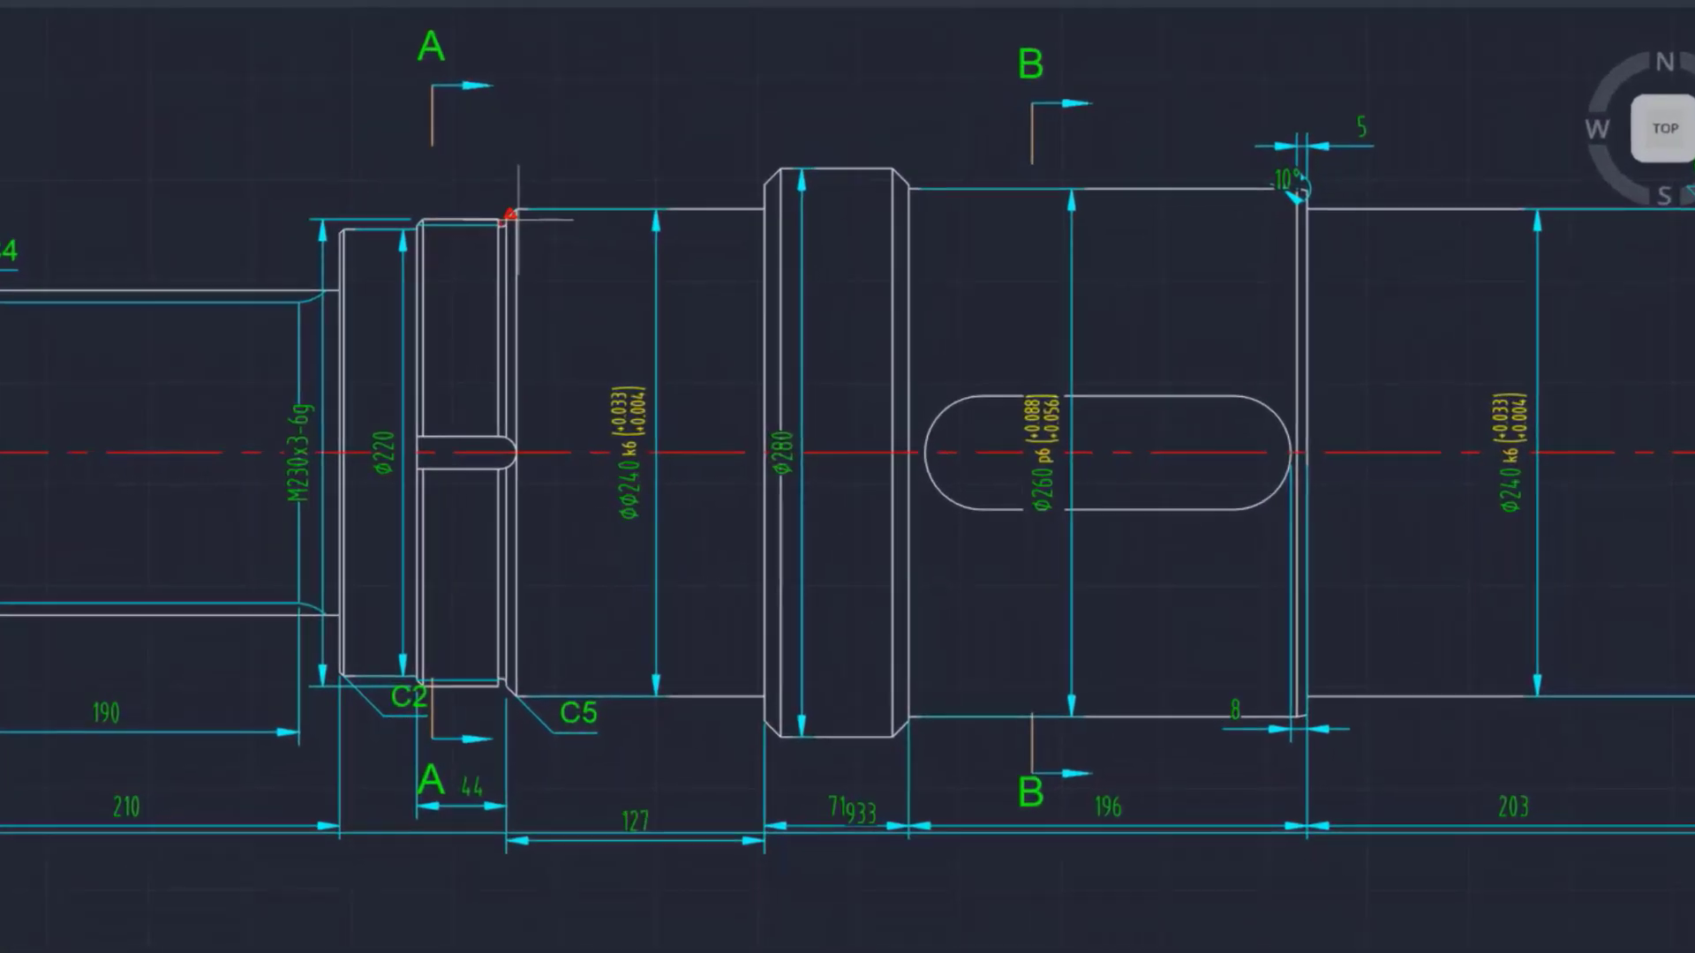
# Circle the undercut and place detail view I at 1:1.5 below the shaft
pyautogui.click(506, 213)
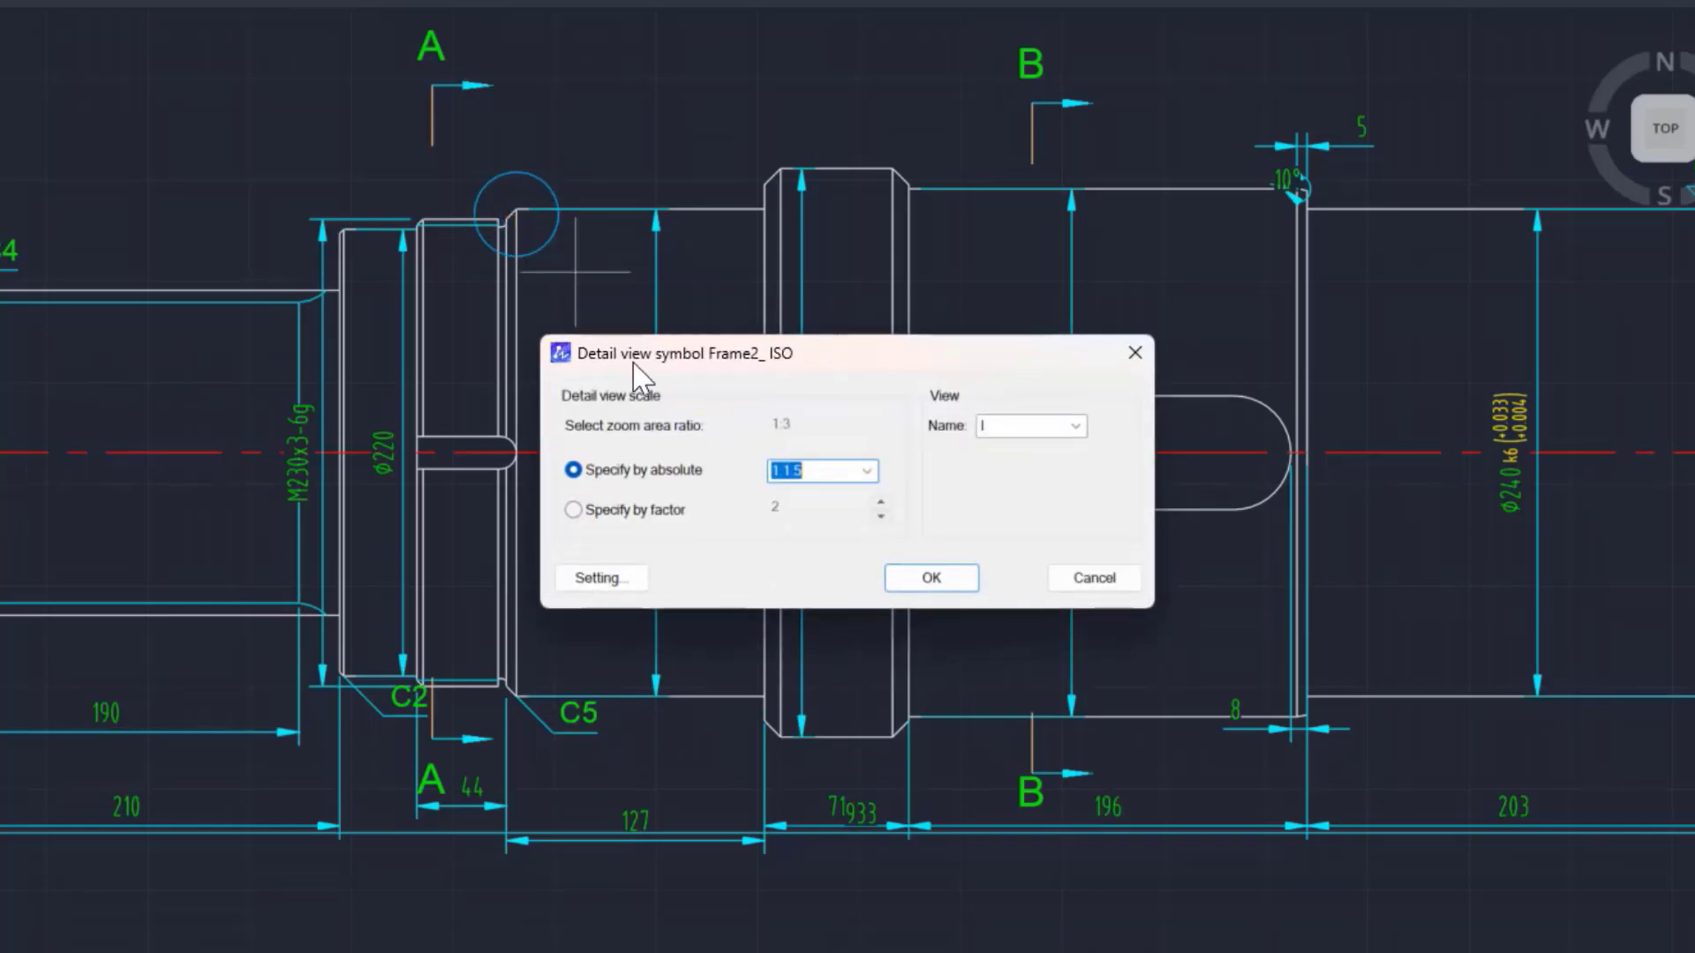
pyautogui.click(932, 577)
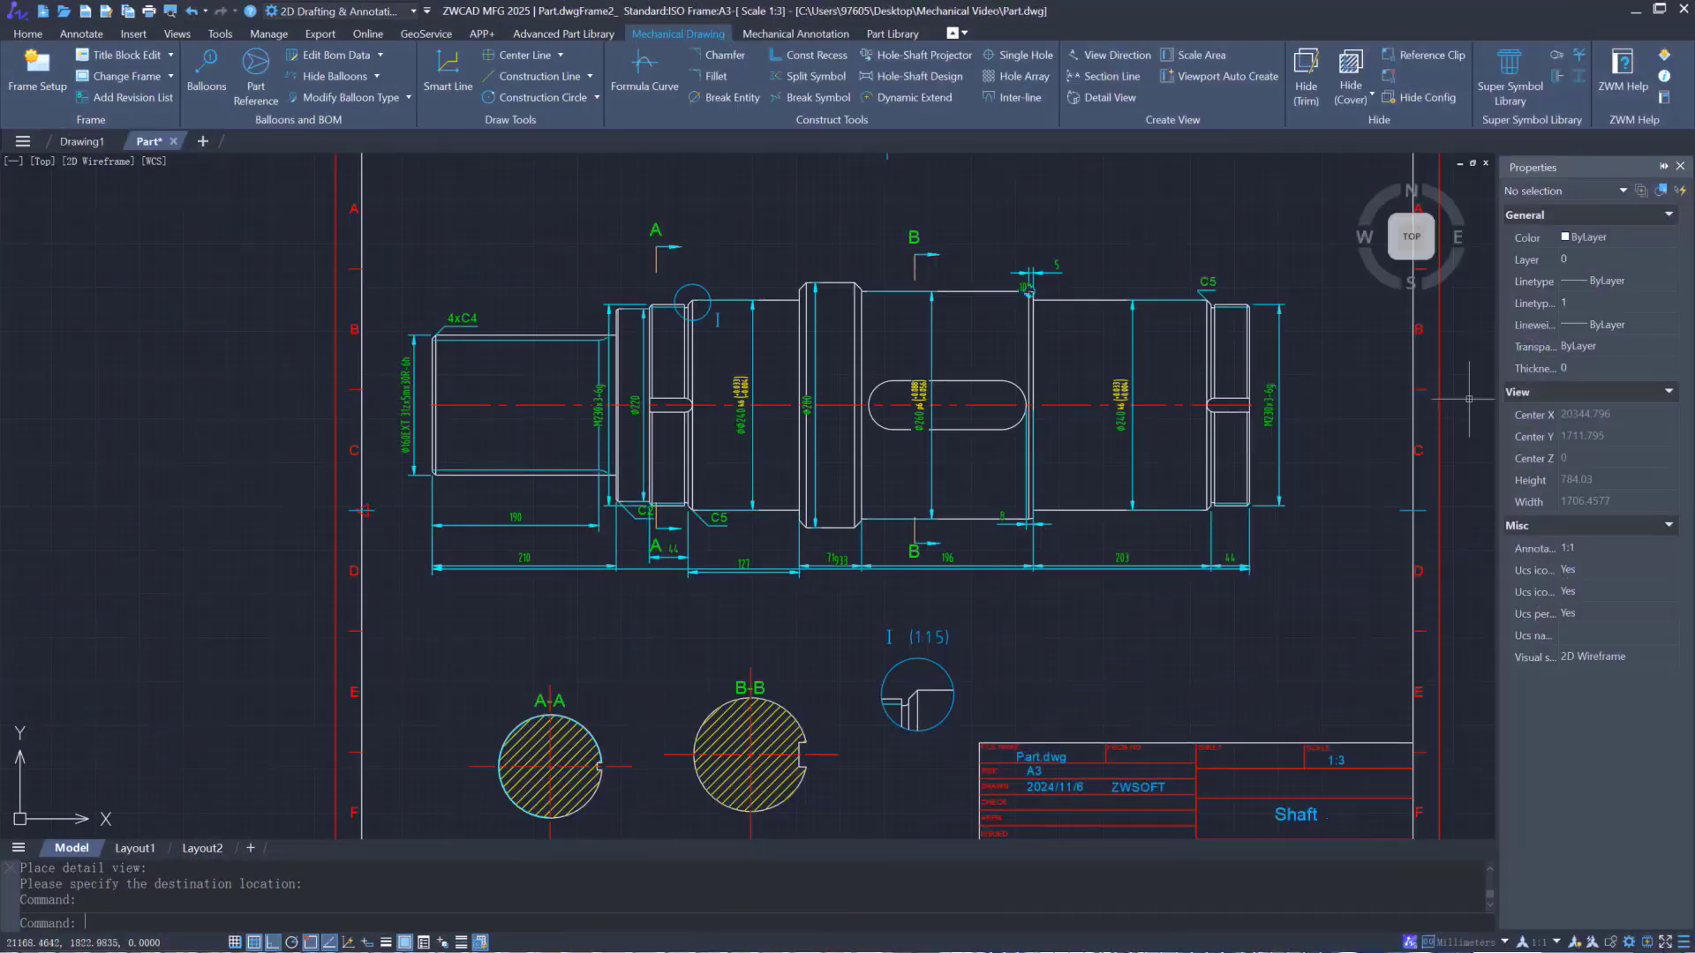
# Place the 3.8 depth and 4 width dimensions on detail view I
pyautogui.click(794, 34)
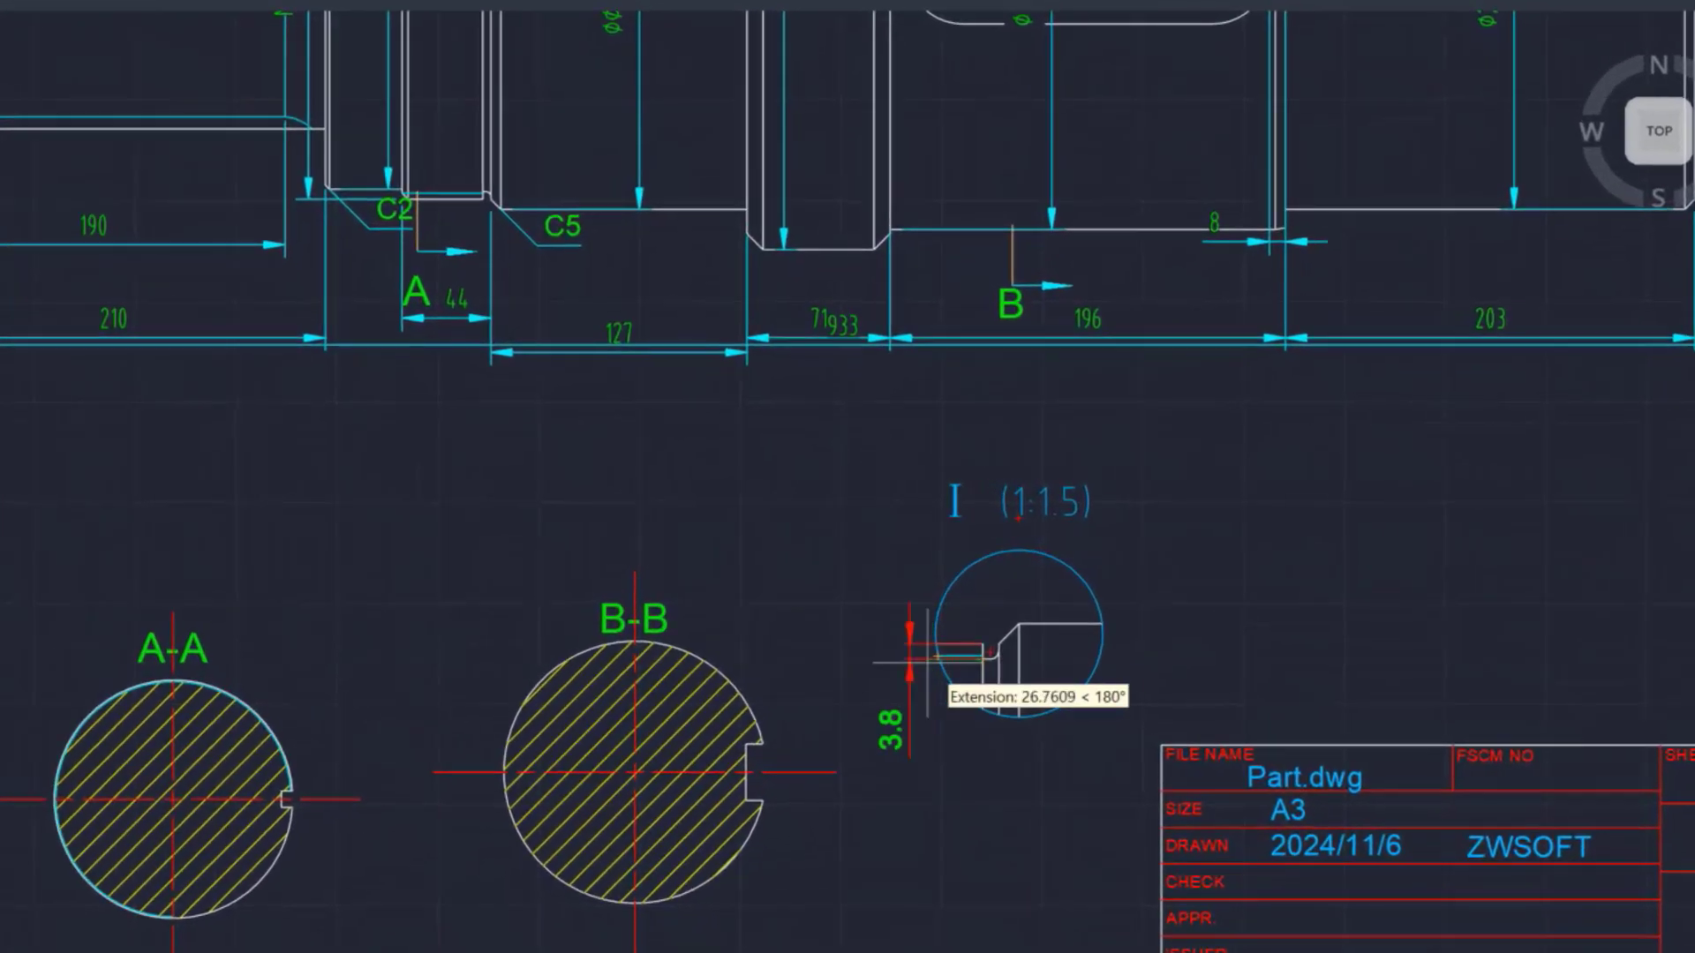
pyautogui.click(1053, 600)
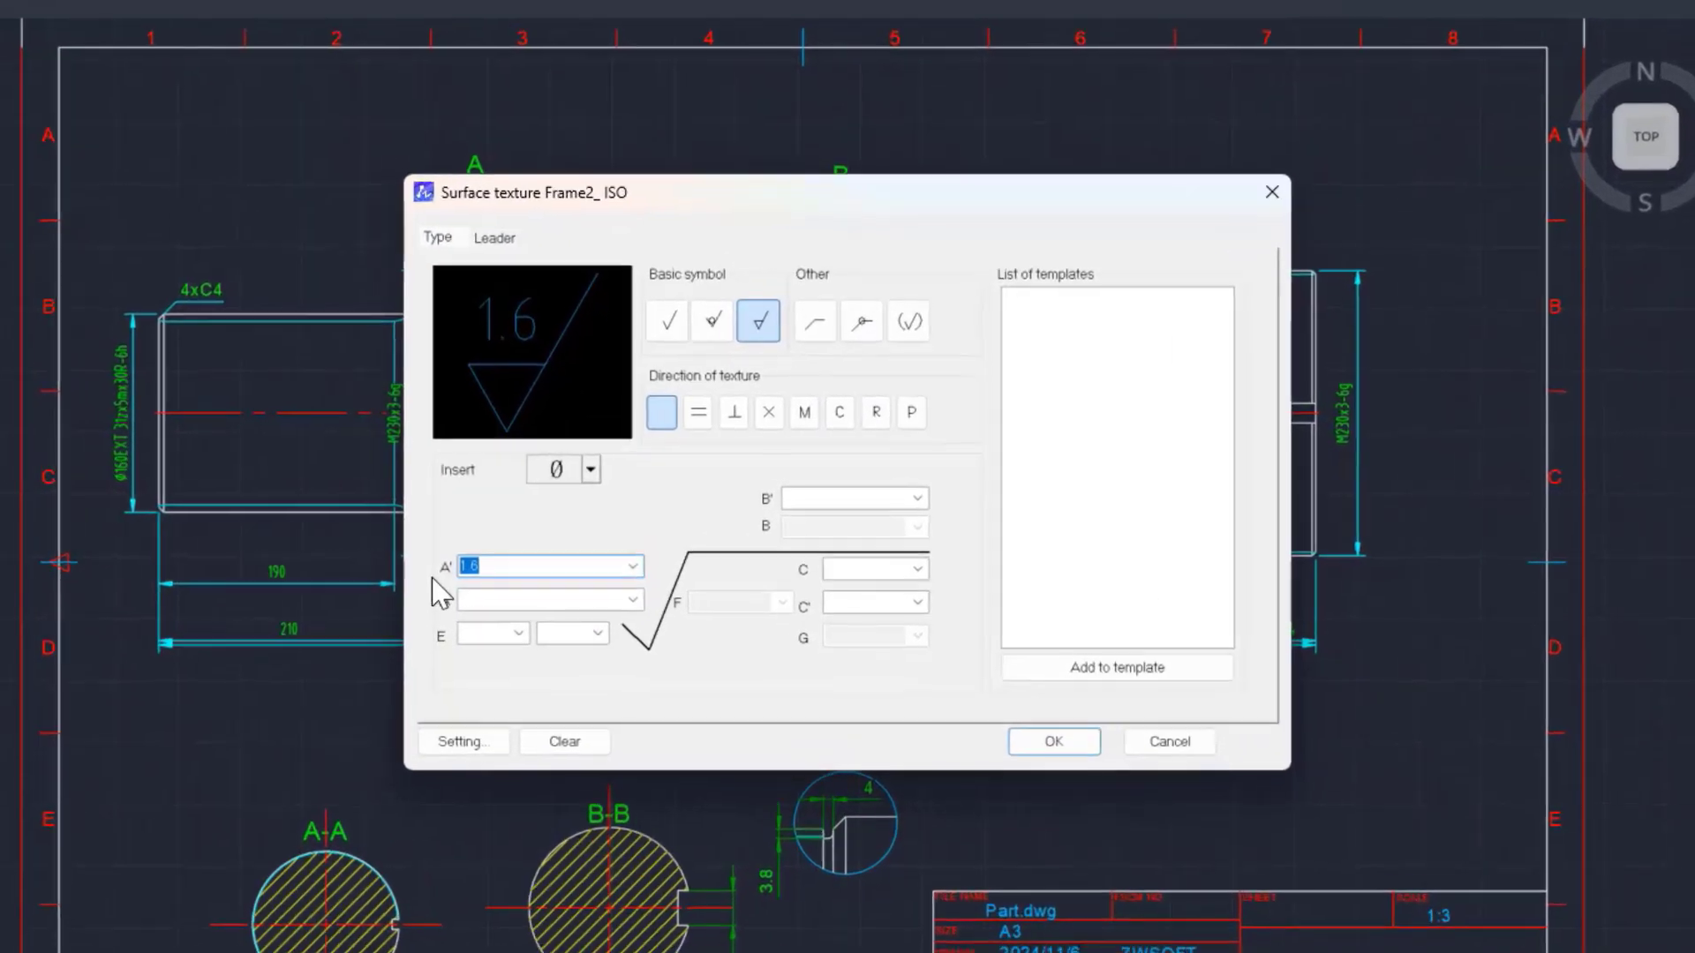
# Add a 1.6 roughness symbol, A-B coaxiality tolerance and datums A and B
pyautogui.click(1053, 742)
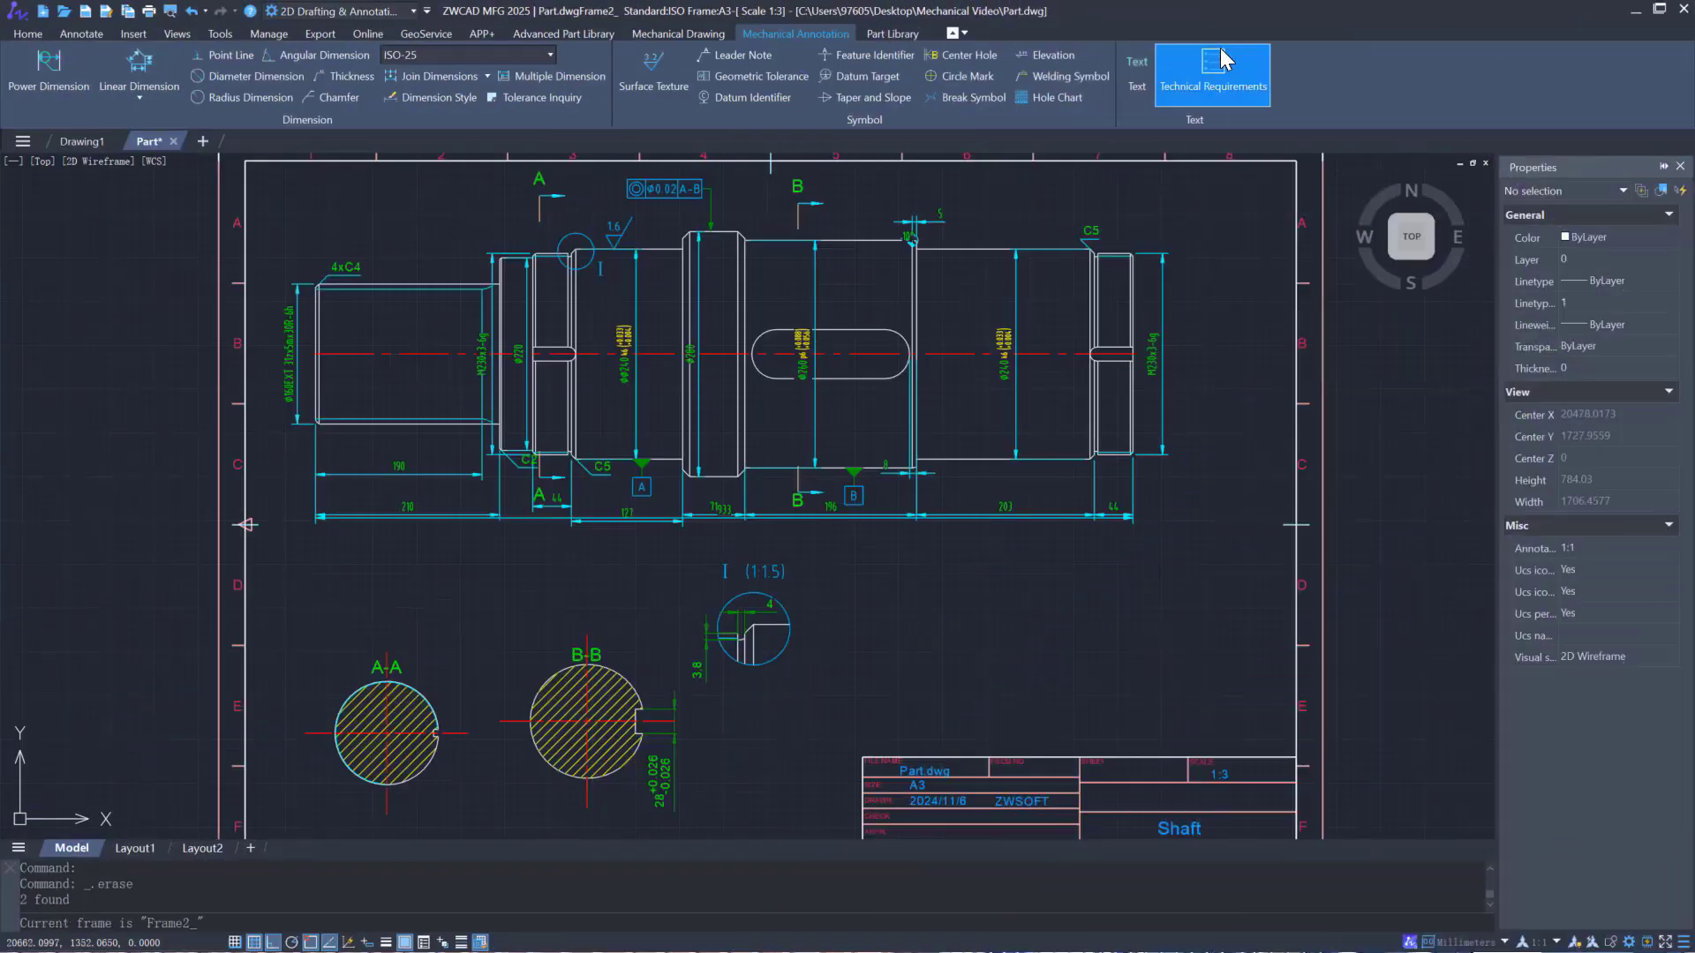
# Load 'Shaft technical requirement.tj' and place its five requirements on the drawing
pyautogui.click(1211, 74)
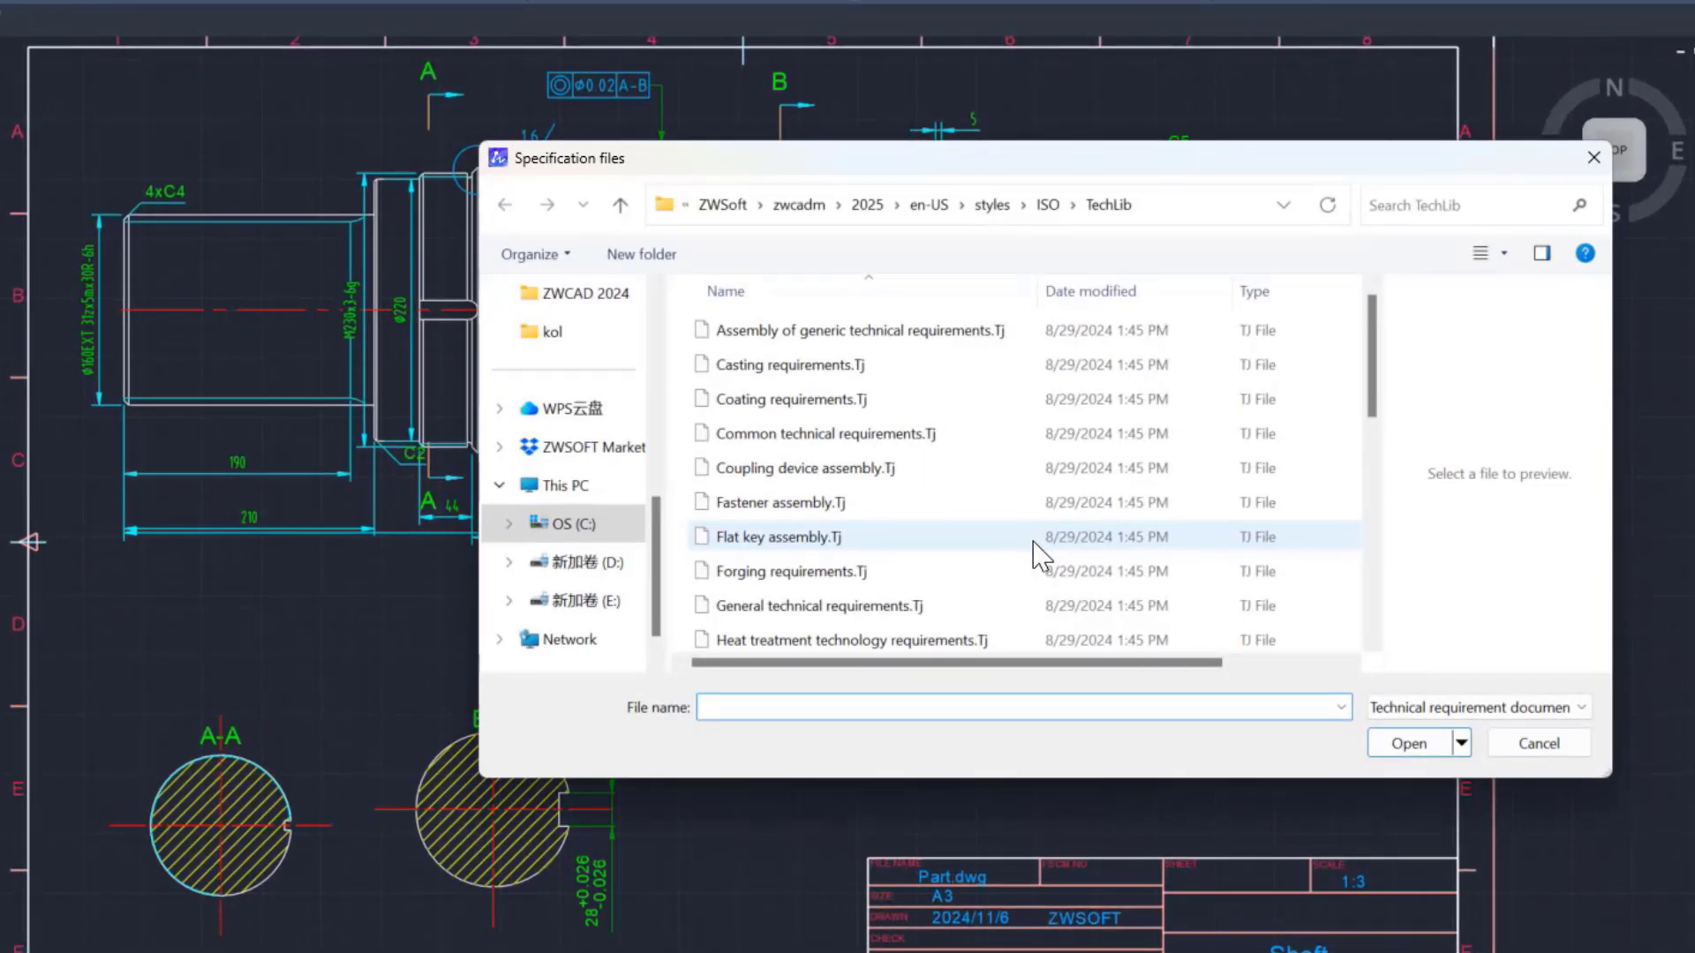
pyautogui.scroll(-3)
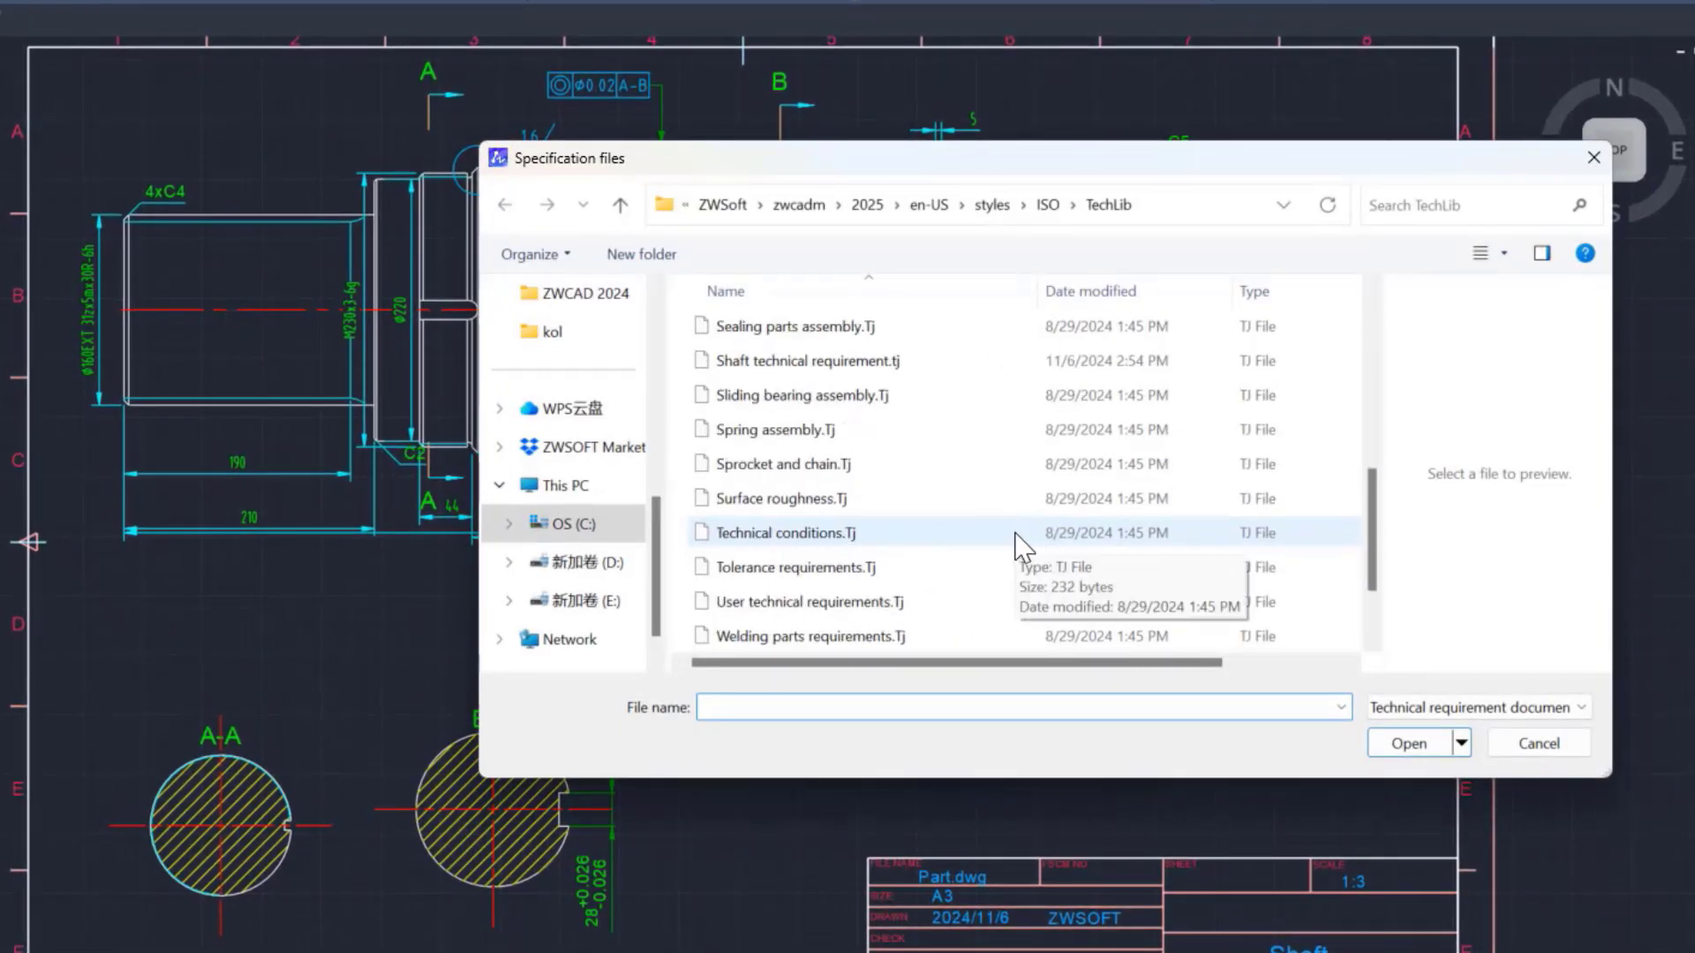
pyautogui.click(1409, 742)
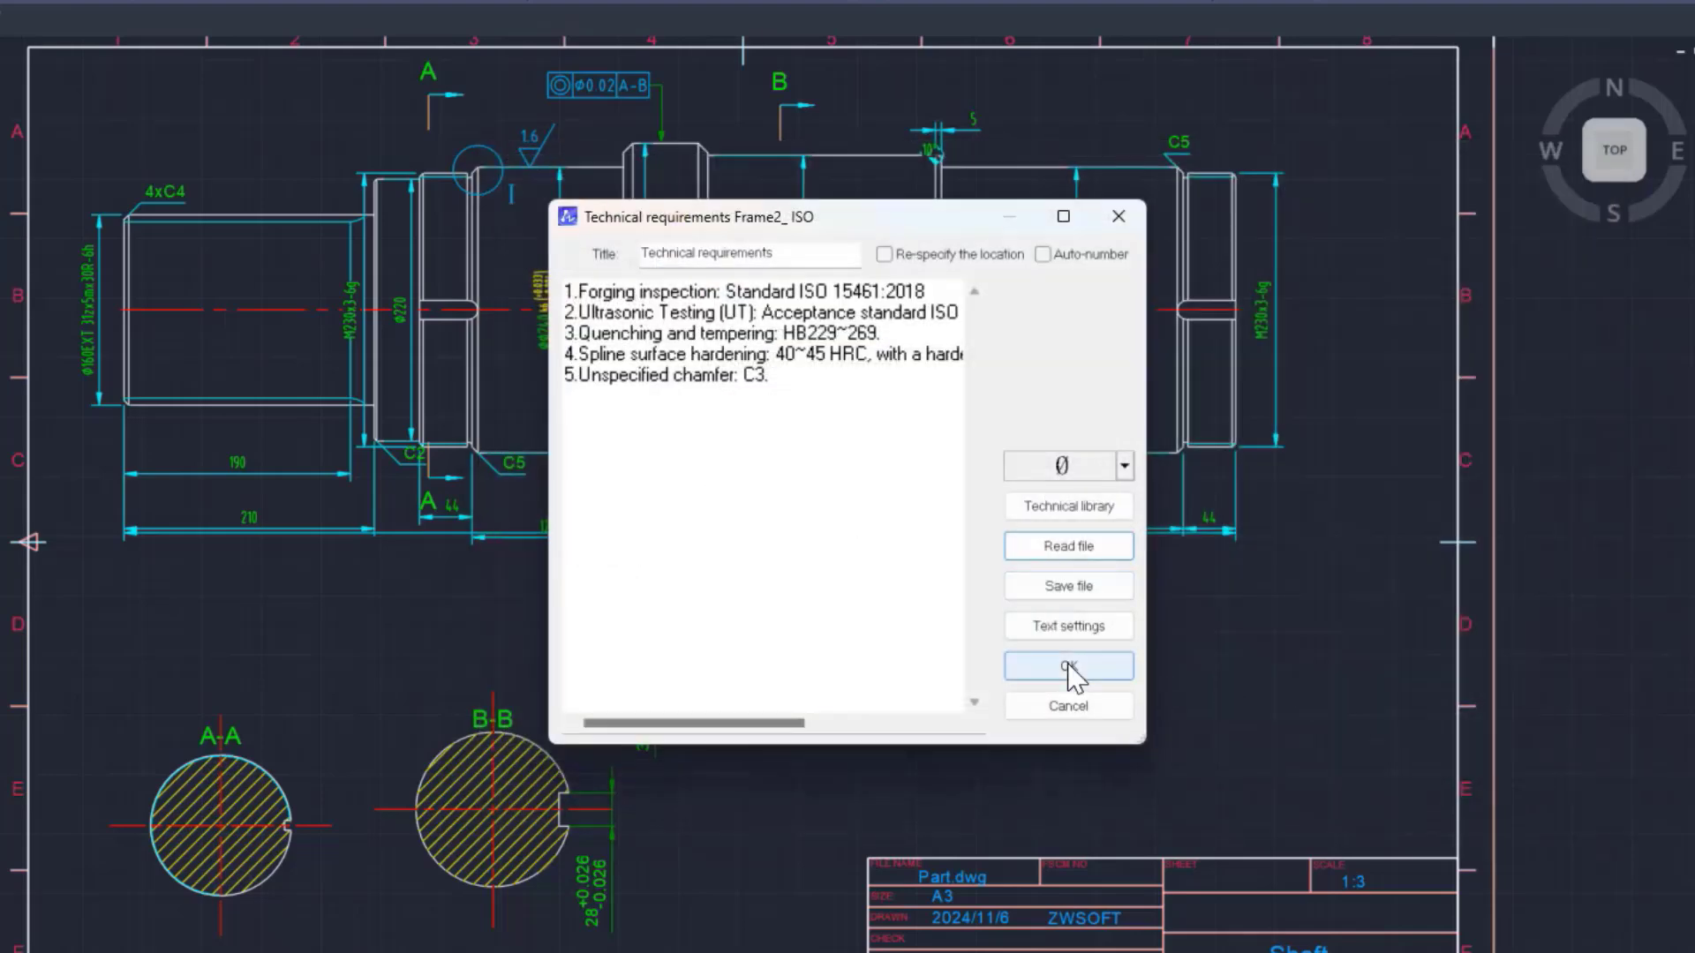
pyautogui.click(1068, 666)
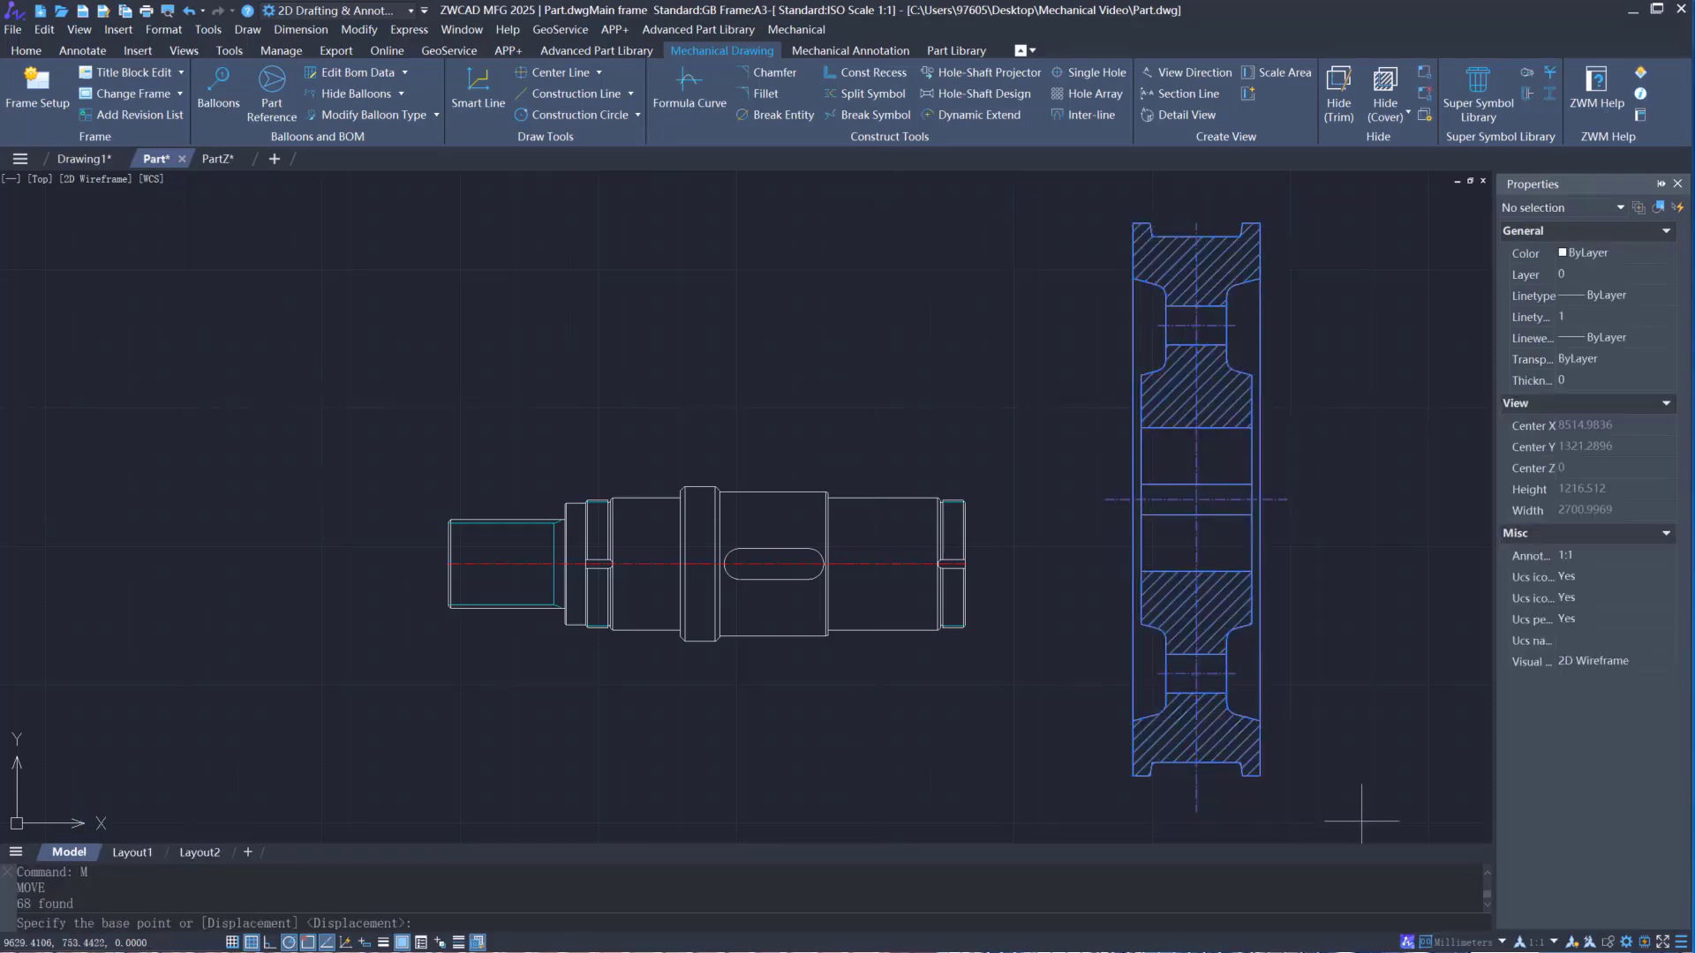
# Move the shaft into the gear hub's bore to start the assembly
pyautogui.moveTo(1195, 498); pyautogui.dragTo(779, 572)
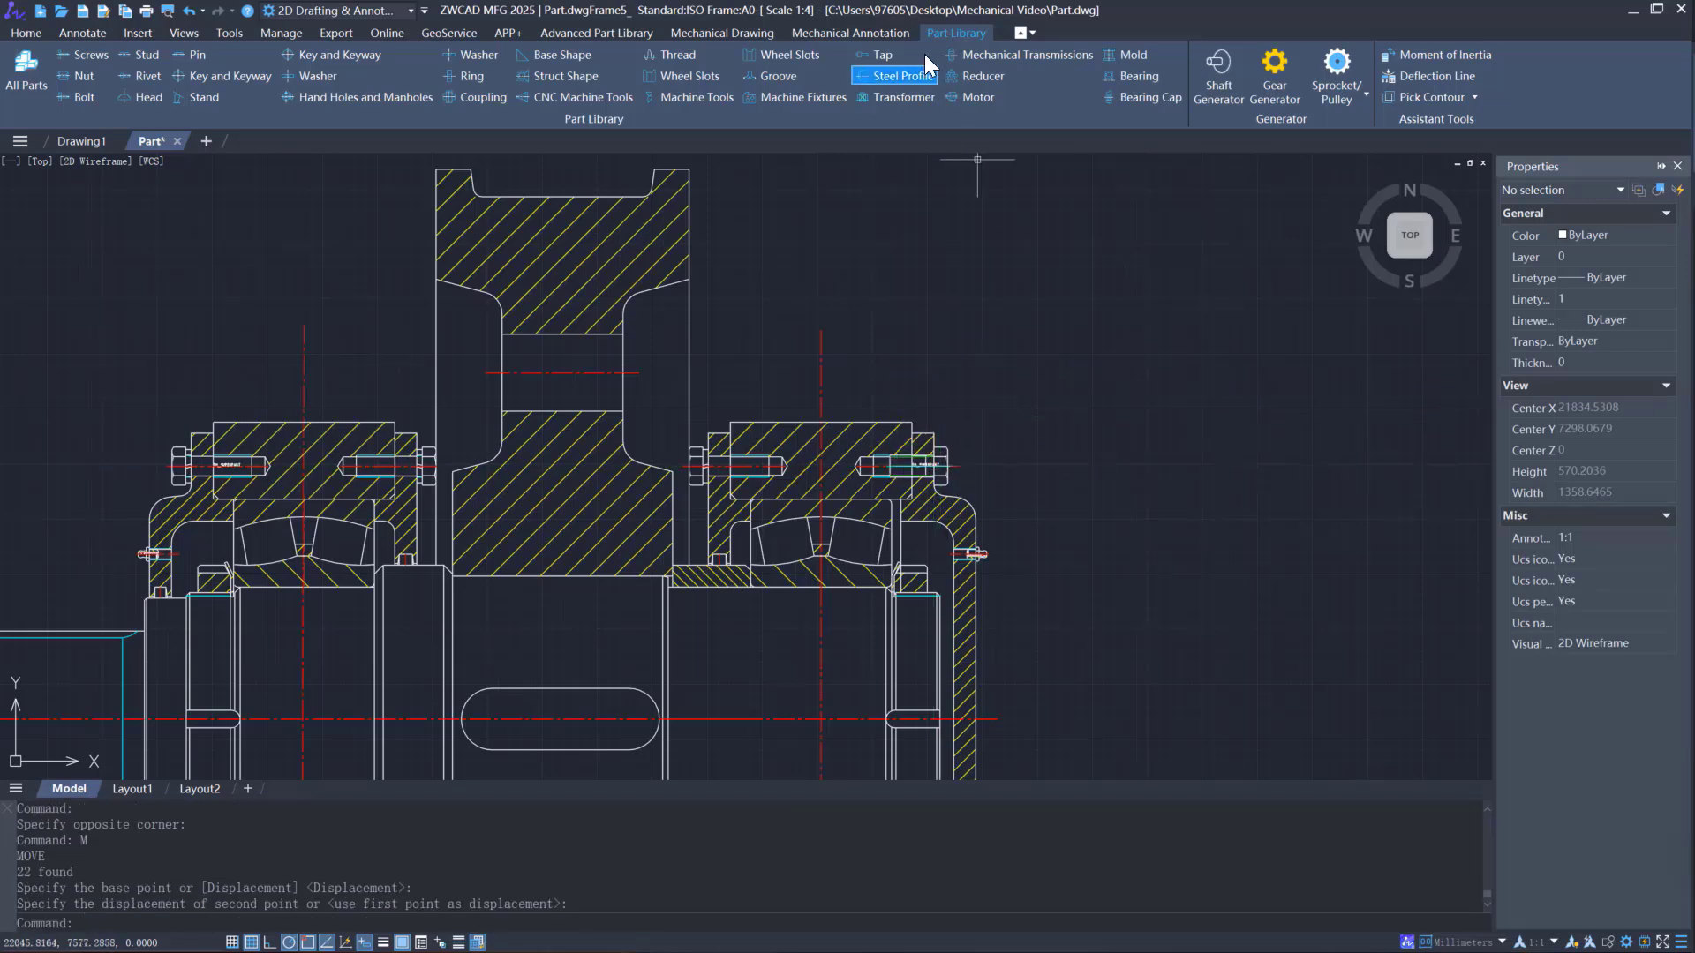
# Insert bearings and housings from the Part Library on both sides of the gear
pyautogui.click(722, 32)
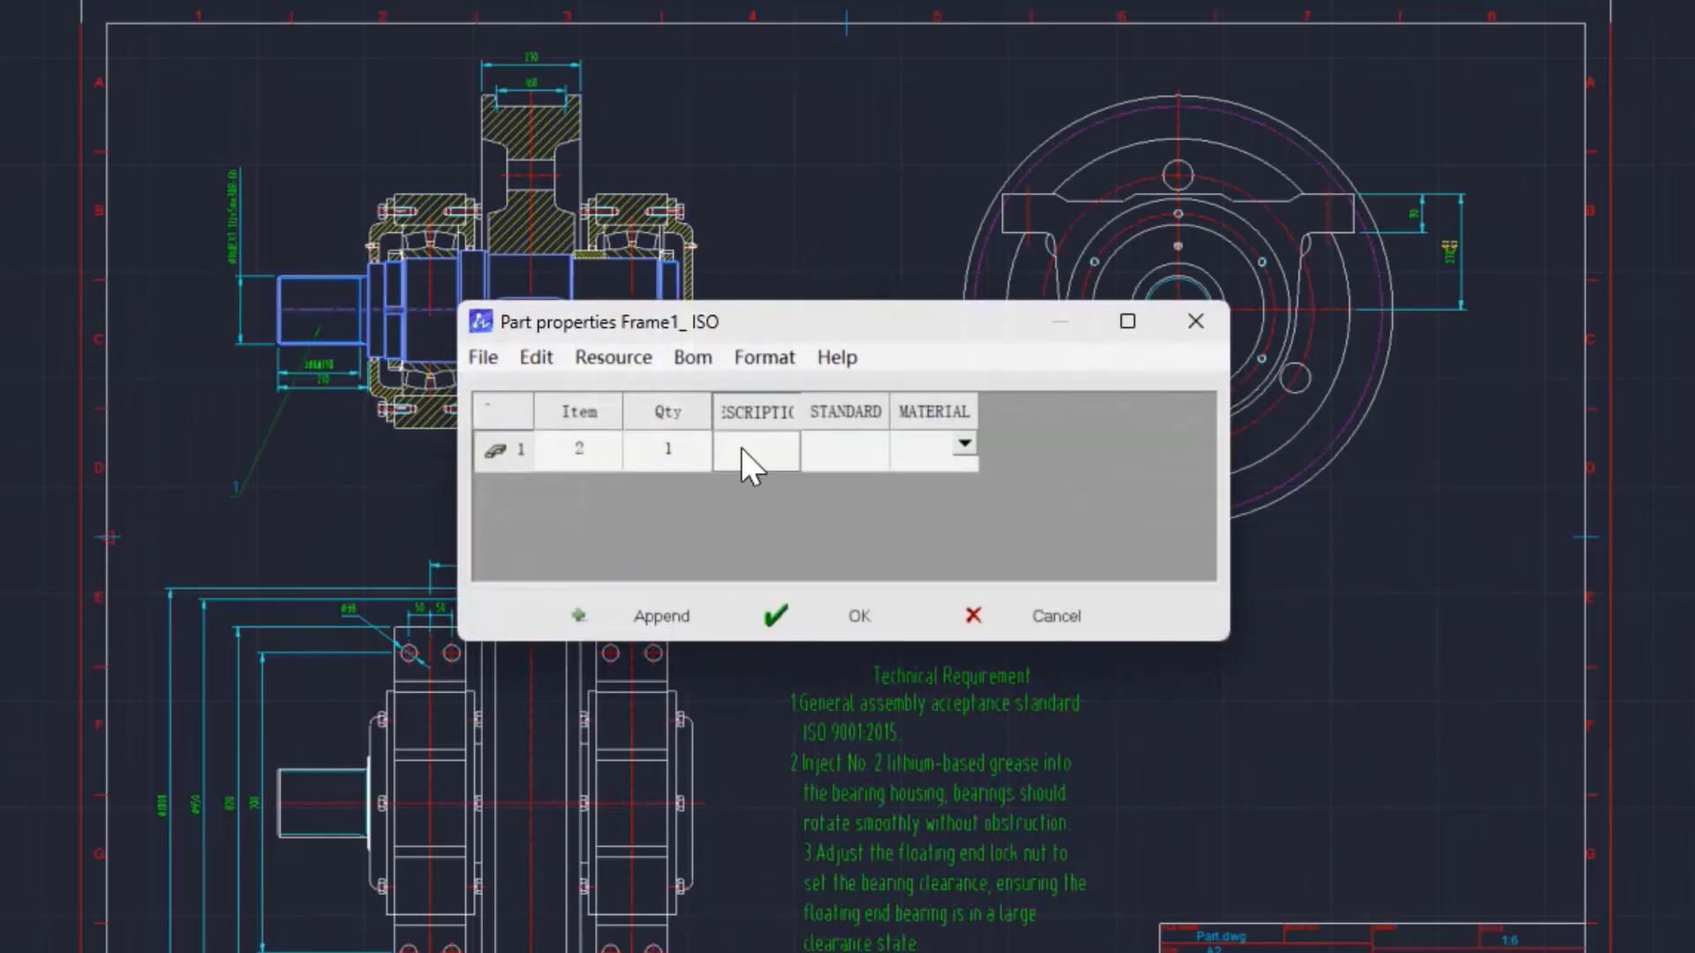
# Fill the balloon part descriptions and generate the parts list above the title block
pyautogui.click(860, 616)
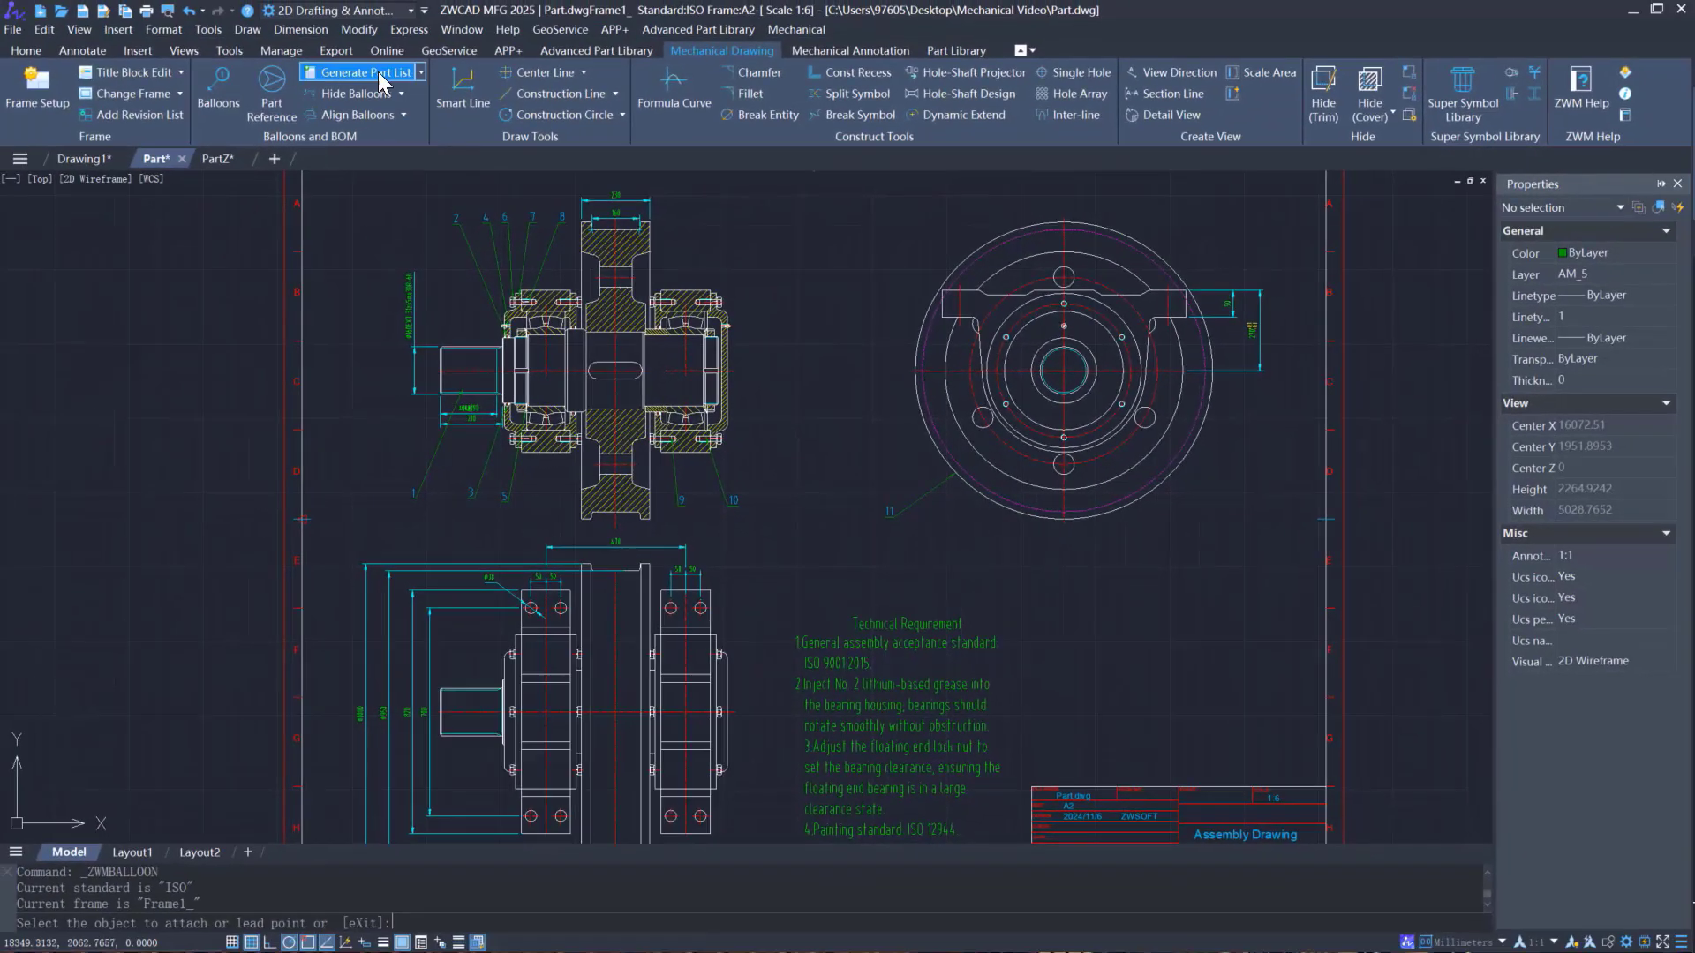
pyautogui.click(350, 73)
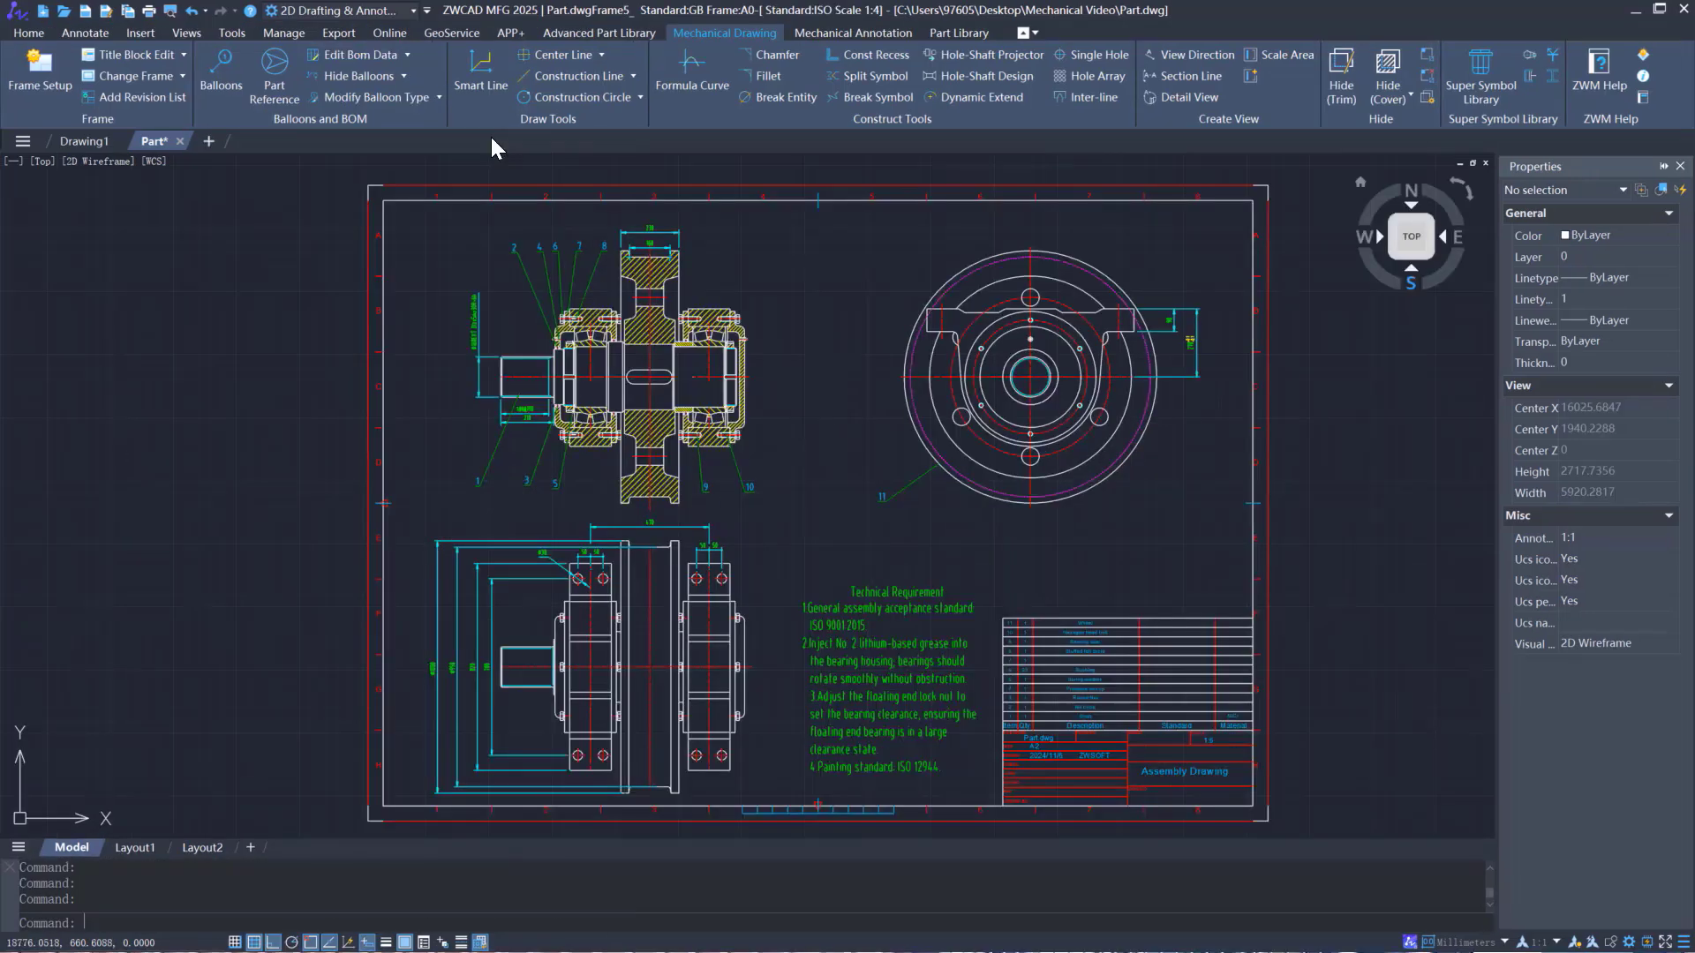